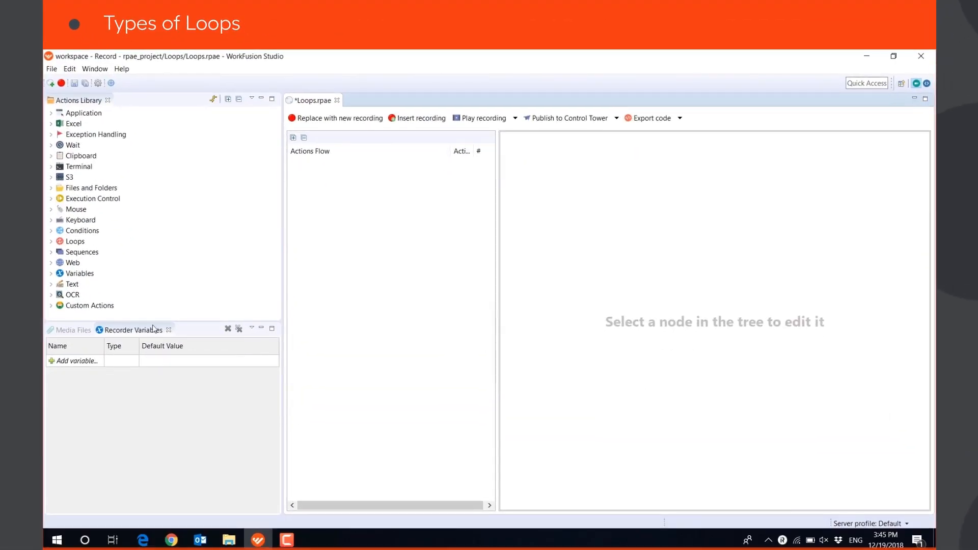
- Add a Repeat loop that runs 10 times
{"action": "left_click", "coordinate": [51, 241]}
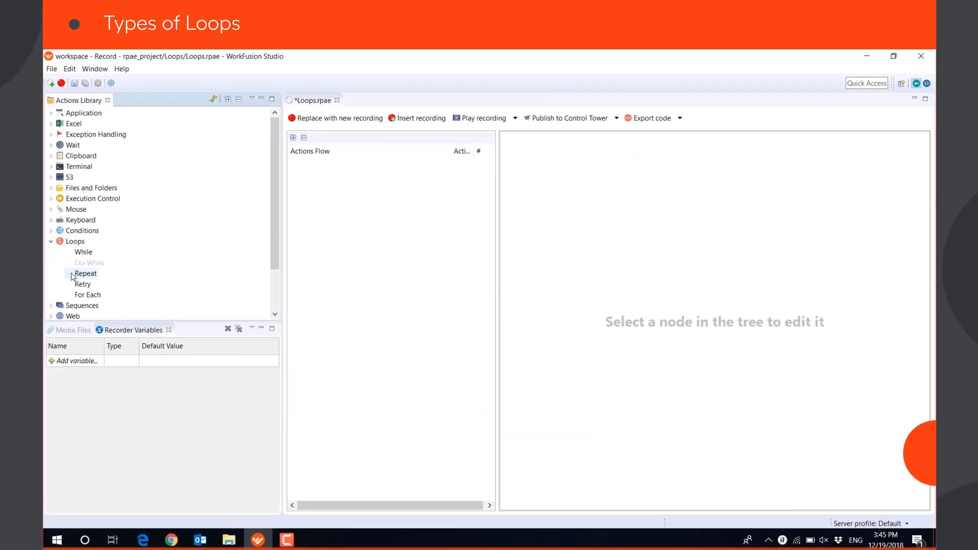
{"action": "double_click", "coordinate": [84, 272]}
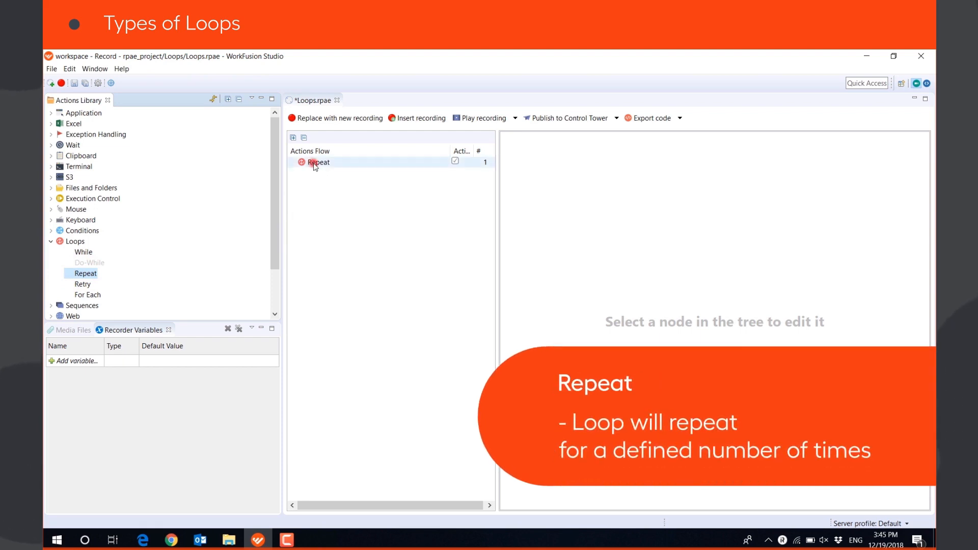
{"action": "left_click", "coordinate": [318, 162]}
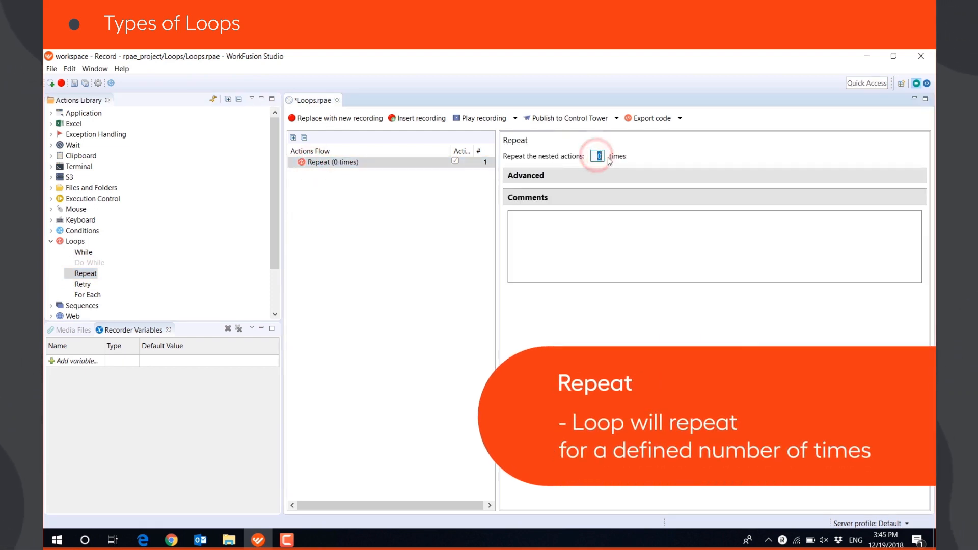
{"action": "type", "text": "10"}
{"action": "type", "text": "image_found"}
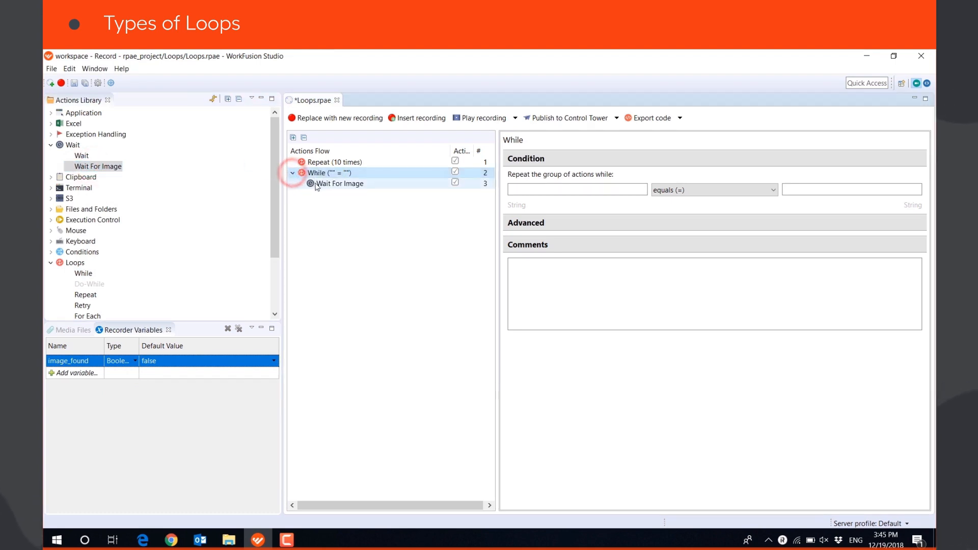
- Condition the While loop on the Boolean variable image_found
{"action": "left_click", "coordinate": [339, 183]}
{"action": "type", "text": "image"}
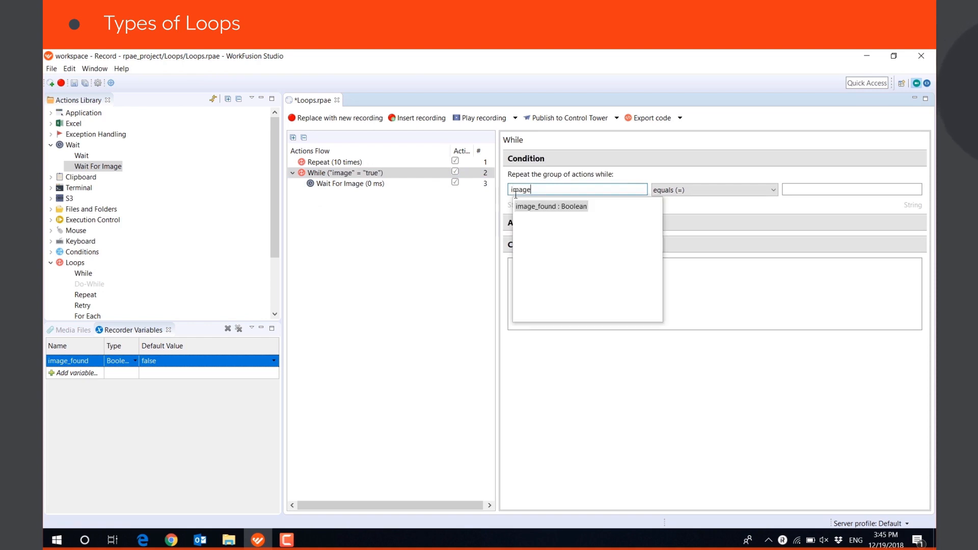
{"action": "left_click", "coordinate": [552, 206]}
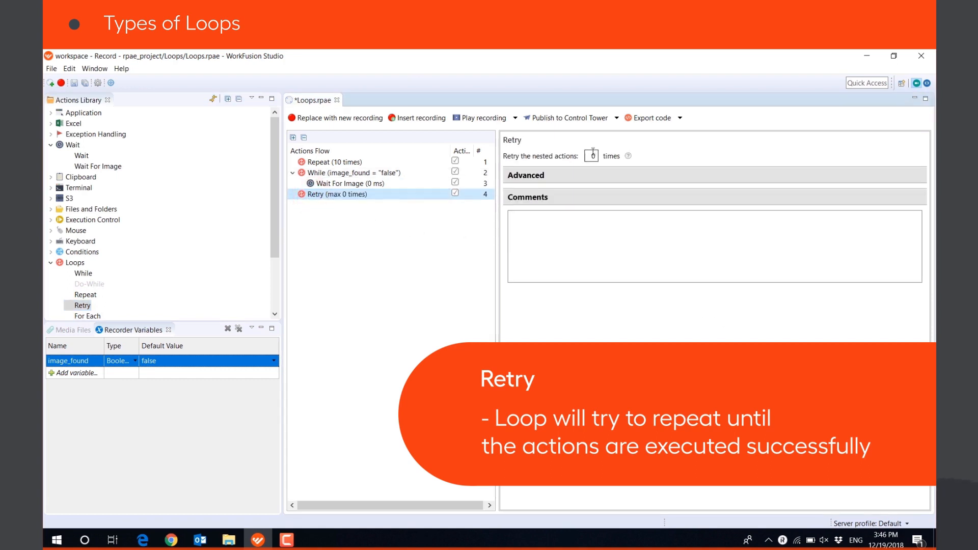
- Cap the Retry at 5 tries, make urls a List variable and open ${element} in the For Each
{"action": "type", "text": "5"}
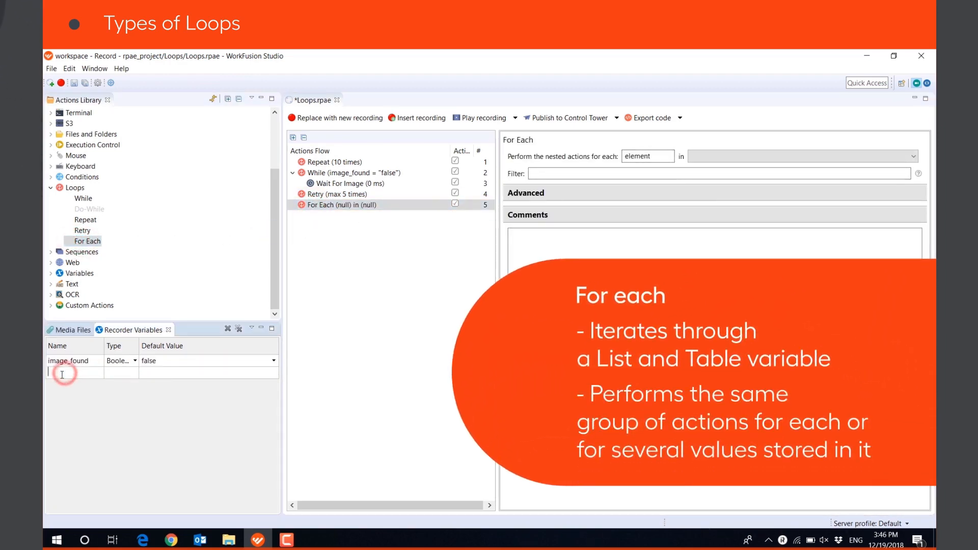
{"action": "left_click", "coordinate": [134, 361]}
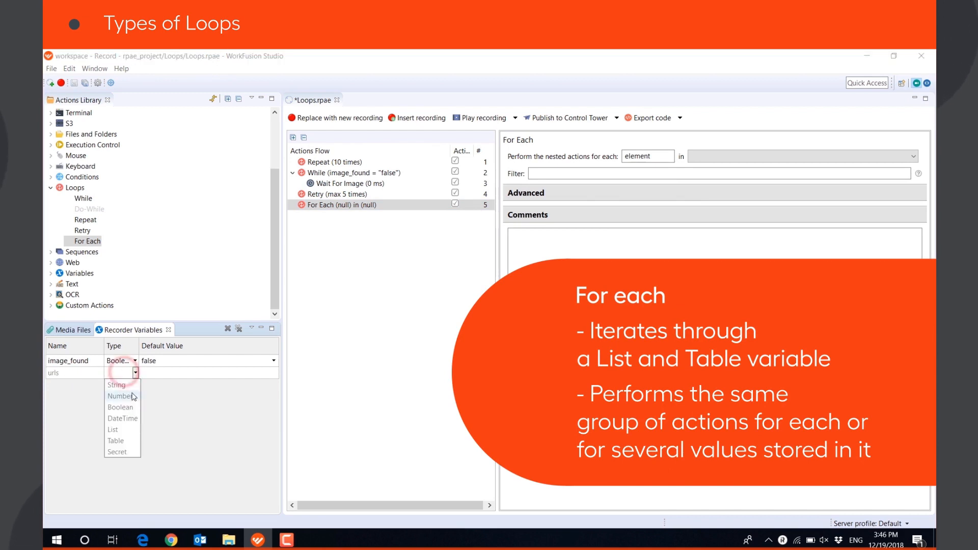
{"action": "left_click", "coordinate": [113, 430]}
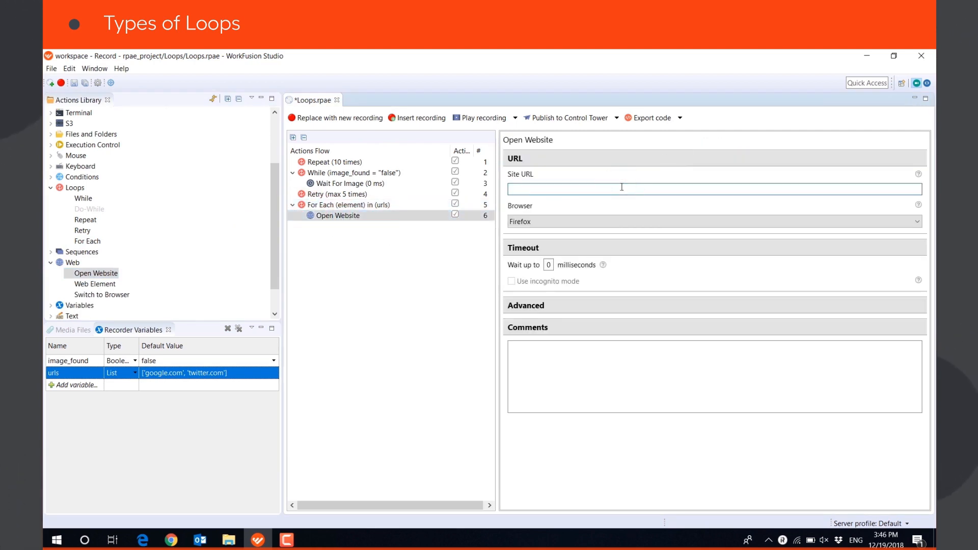
{"action": "type", "text": "${element}"}
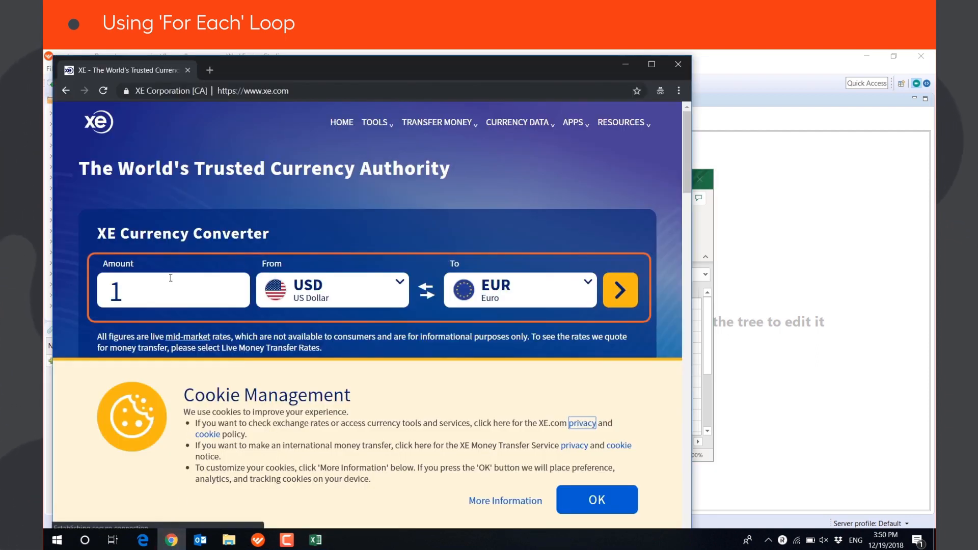
- Show the currency_rates workbook listing EUR, AUD, CAD, then return to the bot editor
{"action": "left_click", "coordinate": [315, 540]}
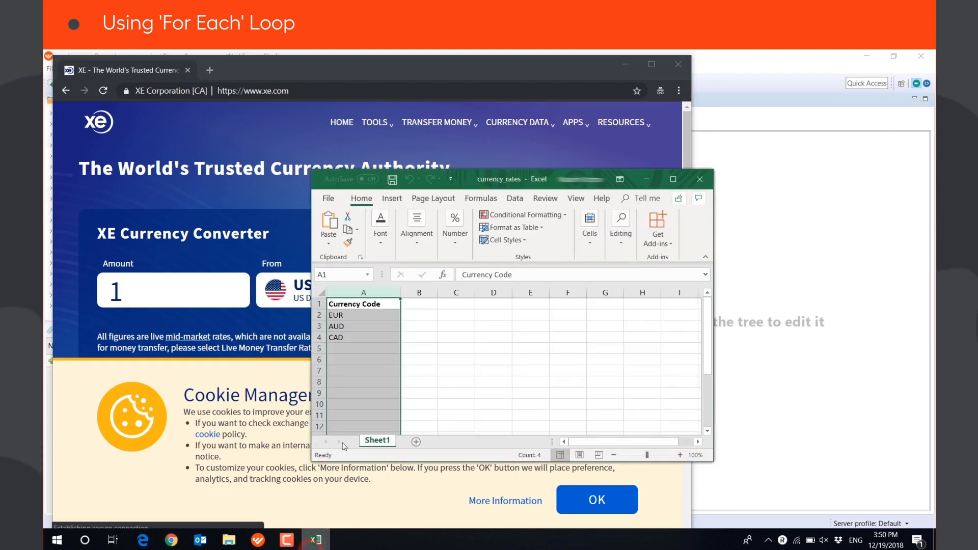
{"action": "left_click", "coordinate": [419, 293]}
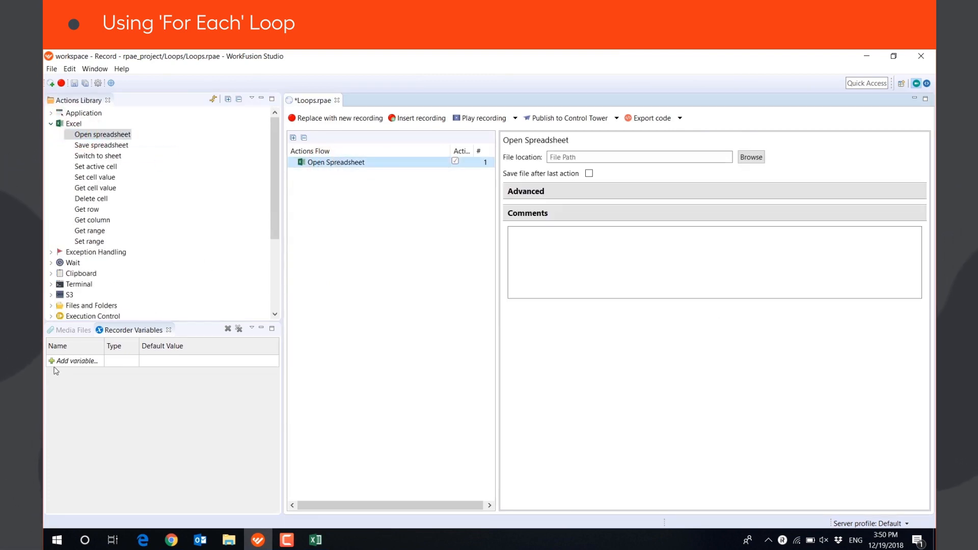
- Open the spreadsheet from ${file} with save enabled and read its first column into codes
{"action": "left_click", "coordinate": [77, 361]}
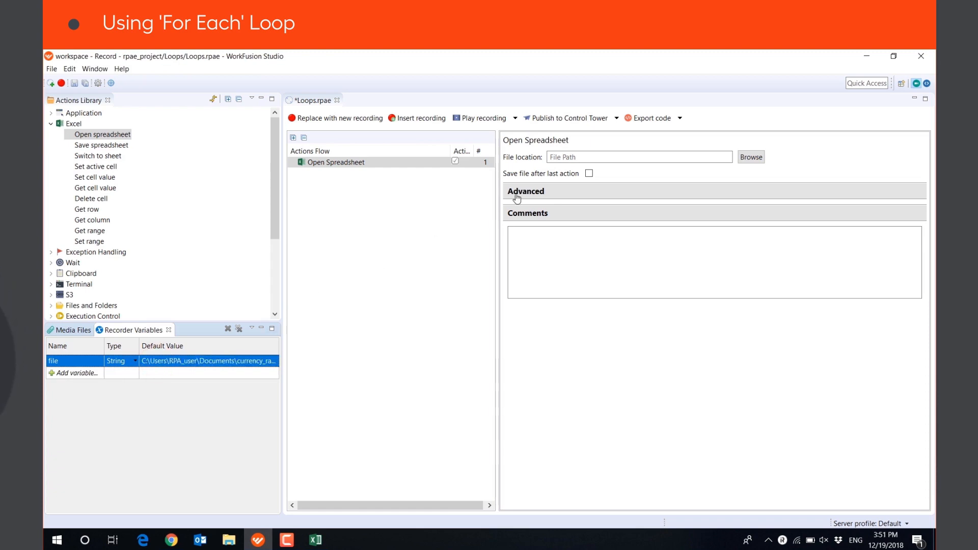
{"action": "type", "text": "${fil"}
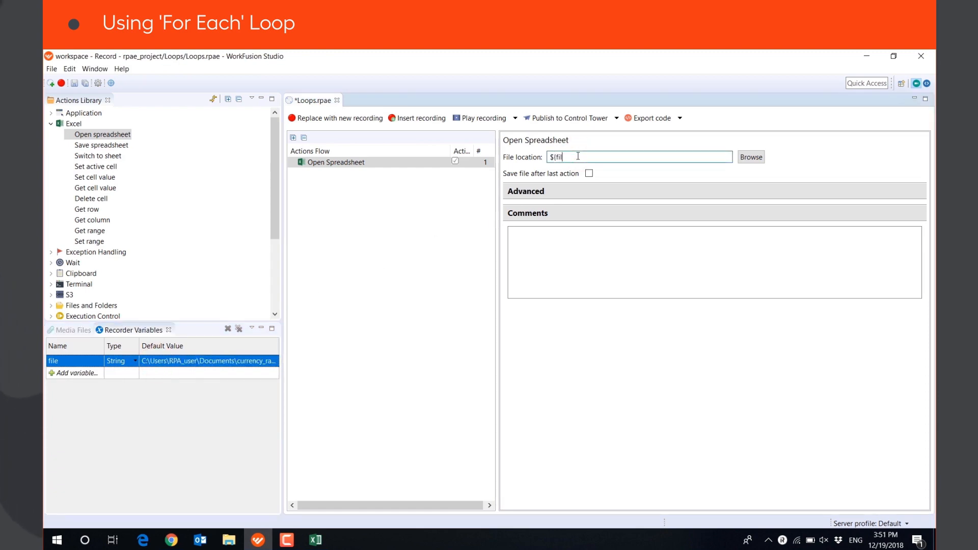
{"action": "left_click", "coordinate": [588, 173]}
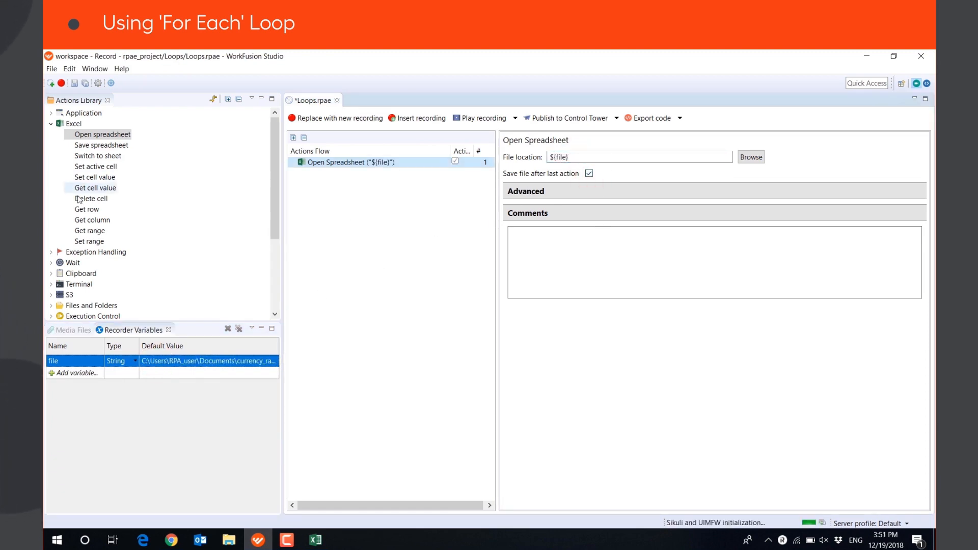
{"action": "double_click", "coordinate": [92, 220]}
{"action": "type", "text": "codes"}
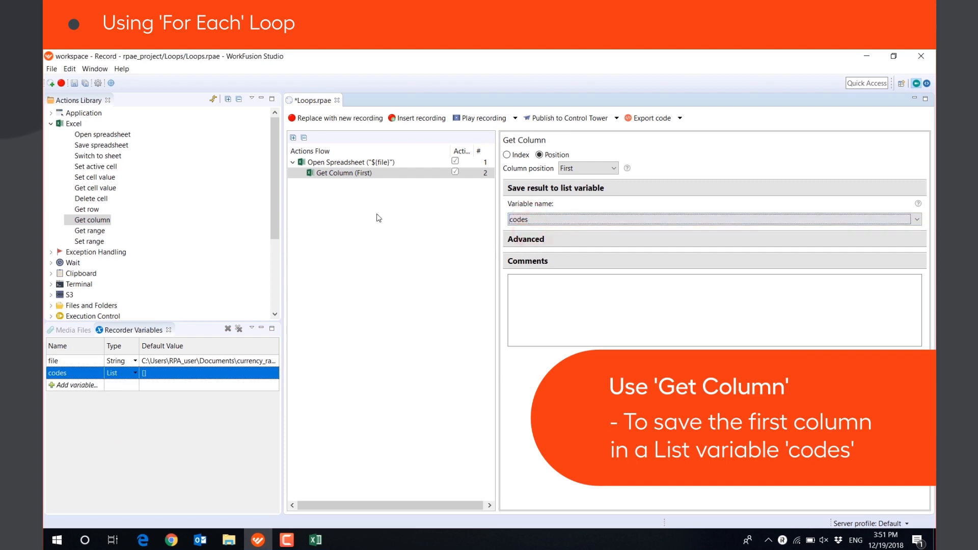
- Add a Set Cell Value step writing column_name to a cell given by coordinates
{"action": "left_click", "coordinate": [344, 162]}
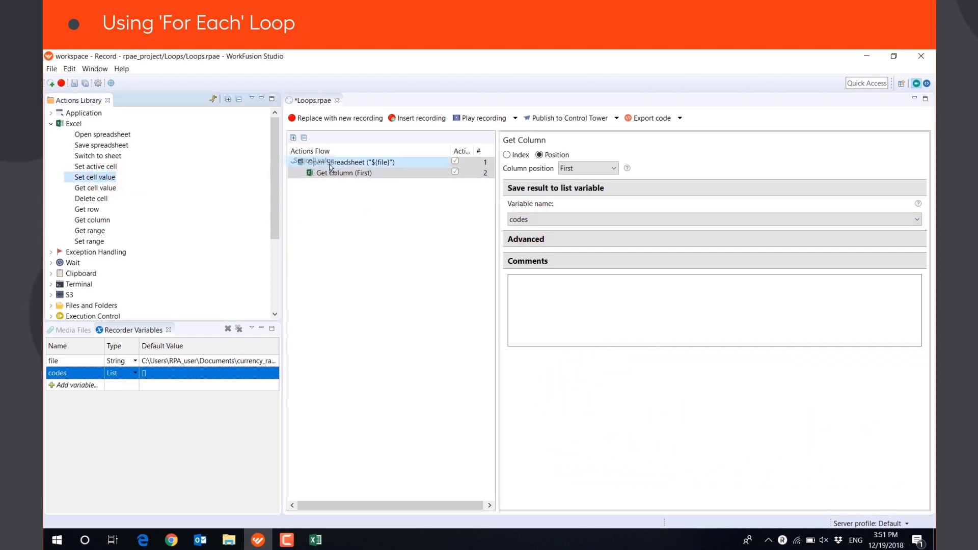
{"action": "type", "text": "column_name"}
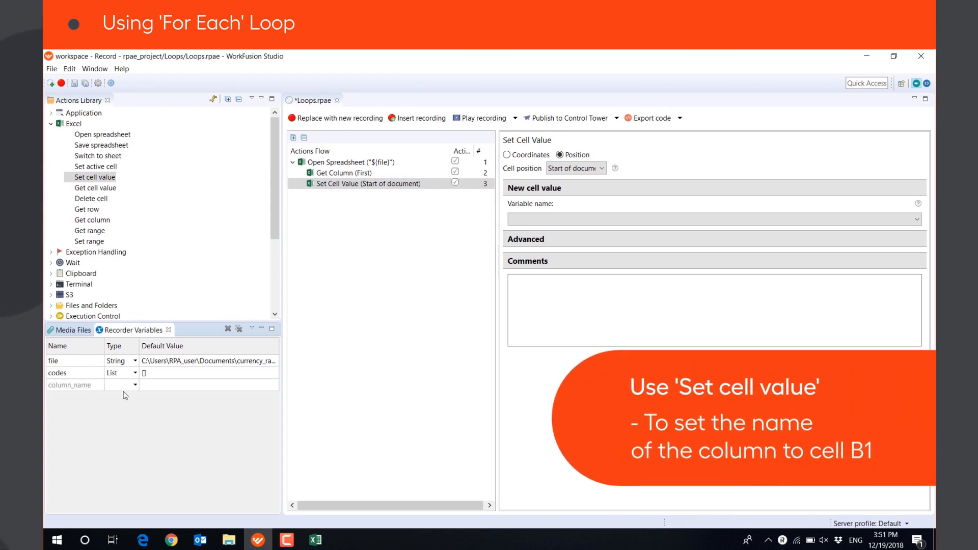
{"action": "type", "text": "Conversion rate"}
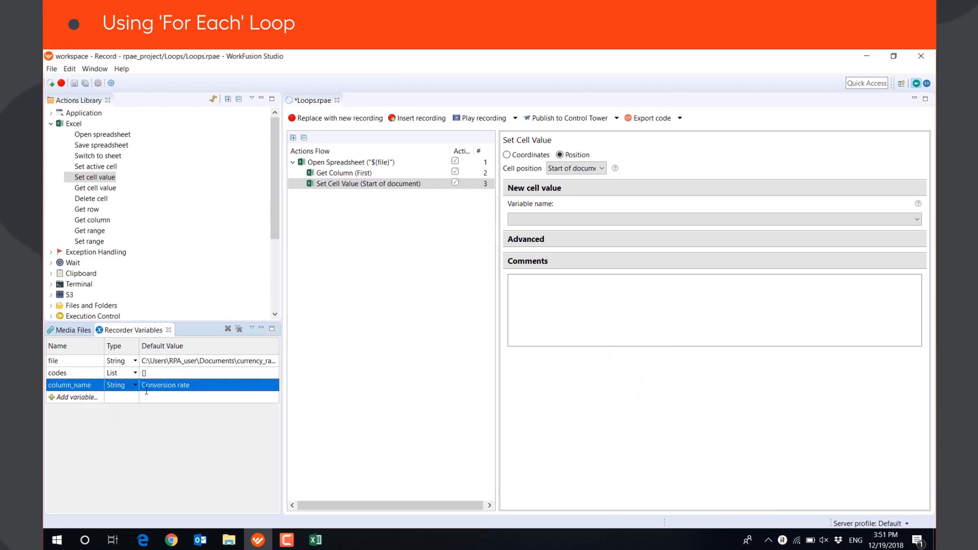
{"action": "left_click", "coordinate": [712, 219]}
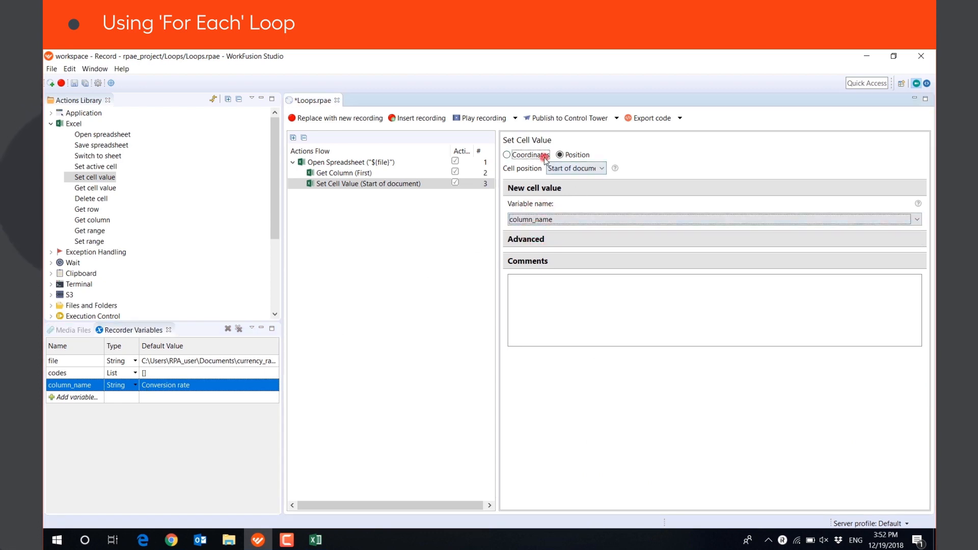
{"action": "left_click", "coordinate": [506, 155]}
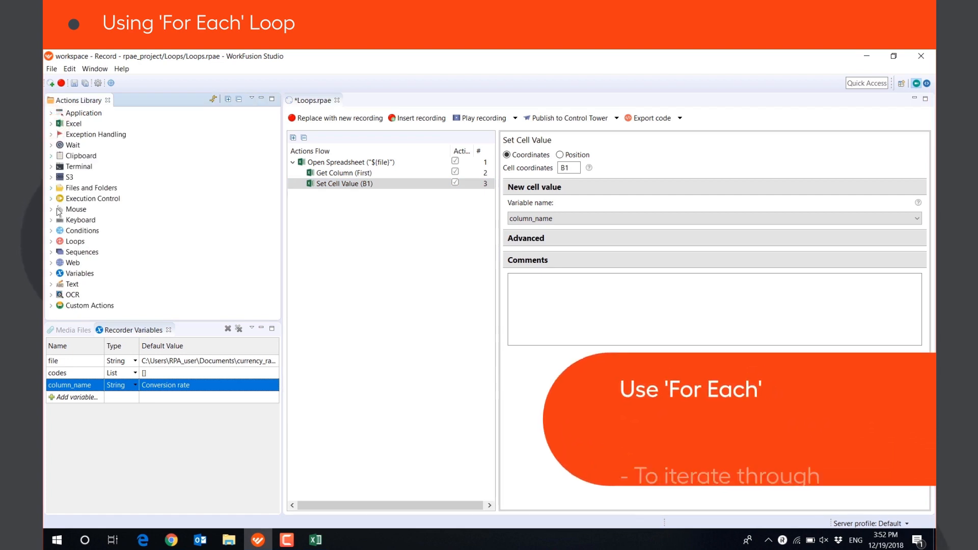
- Make the For Each loop iterate over the codes list with item name element
{"action": "left_click", "coordinate": [59, 242]}
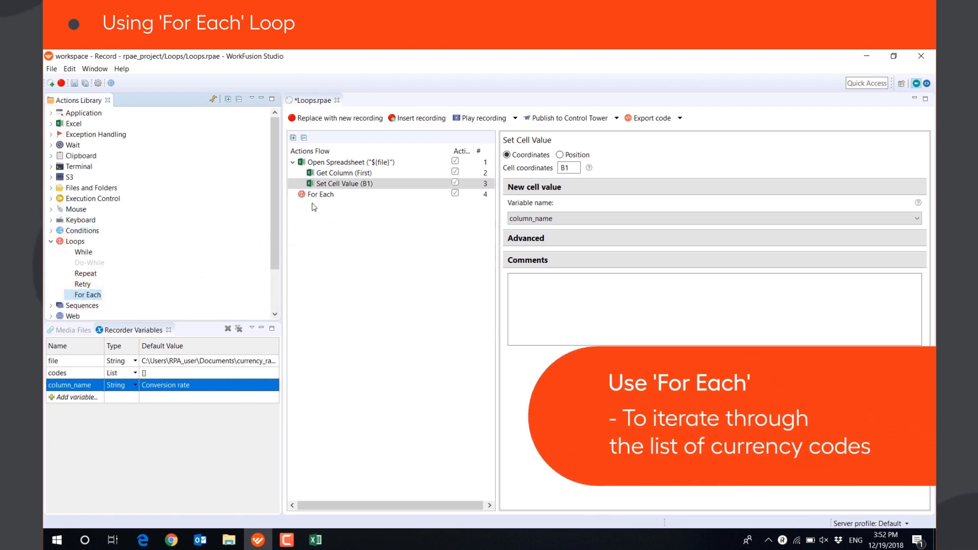
{"action": "left_click", "coordinate": [319, 193]}
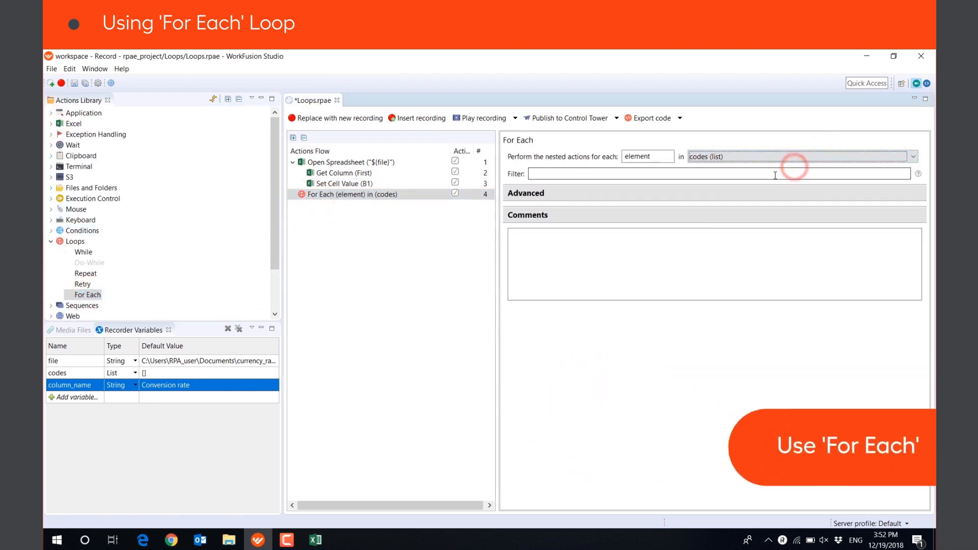
{"action": "left_click", "coordinate": [718, 174]}
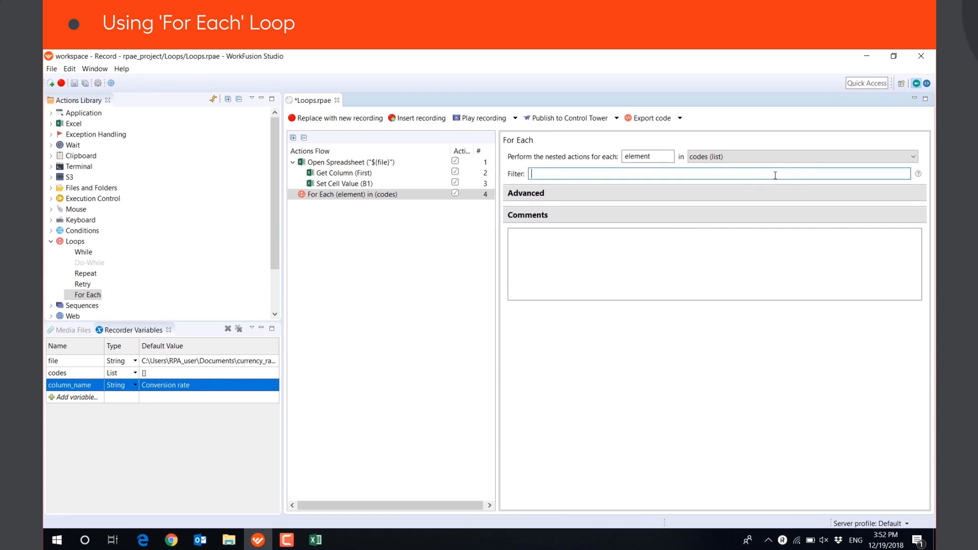
{"action": "type", "text": "2-"}
{"action": "type", "text": "website"}
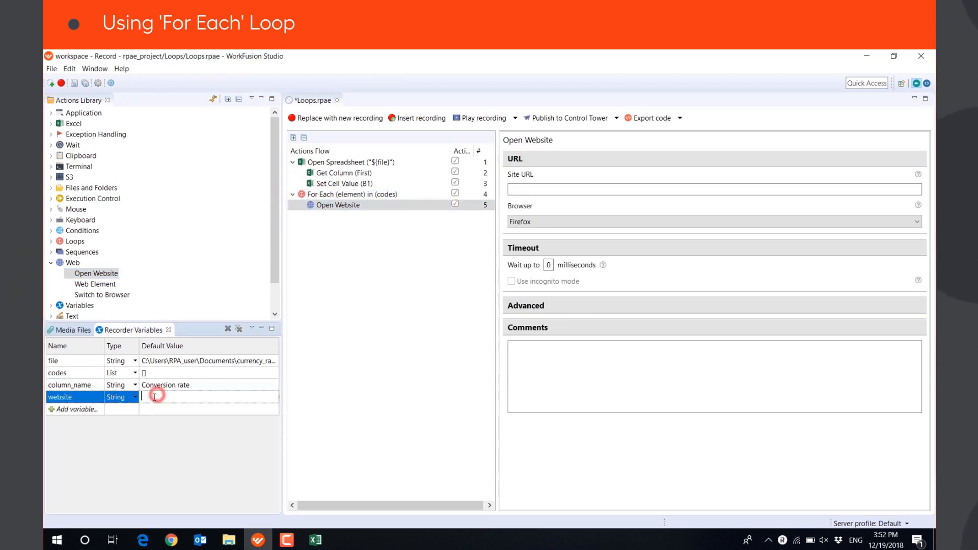
- Set website's default to xe.com and use ${website} as the Open Website site URL
{"action": "type", "text": "xe.com"}
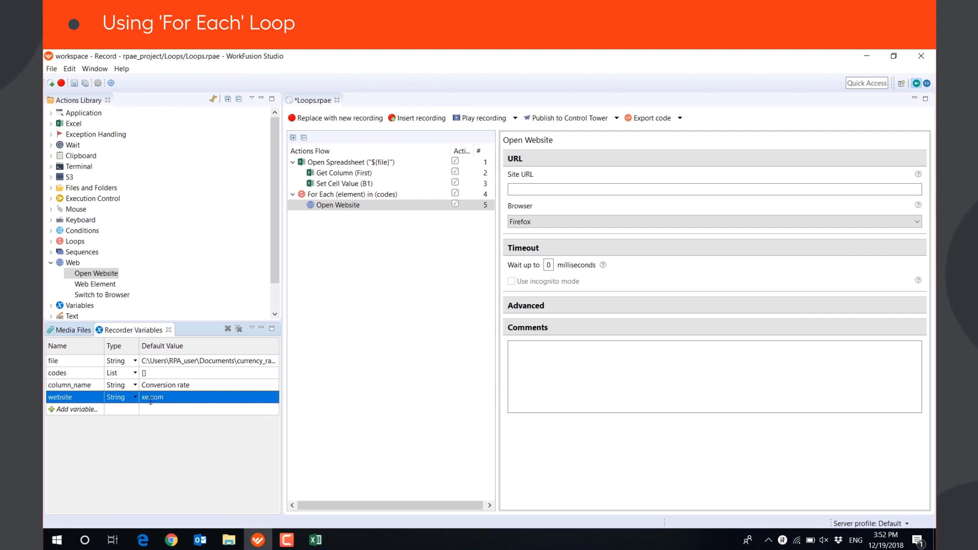
{"action": "type", "text": "$"}
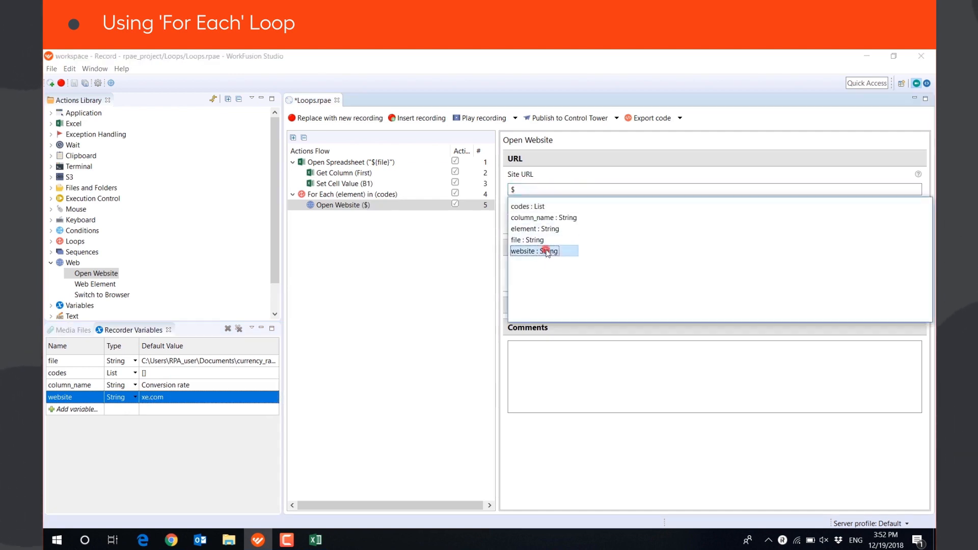
{"action": "left_click", "coordinate": [530, 250]}
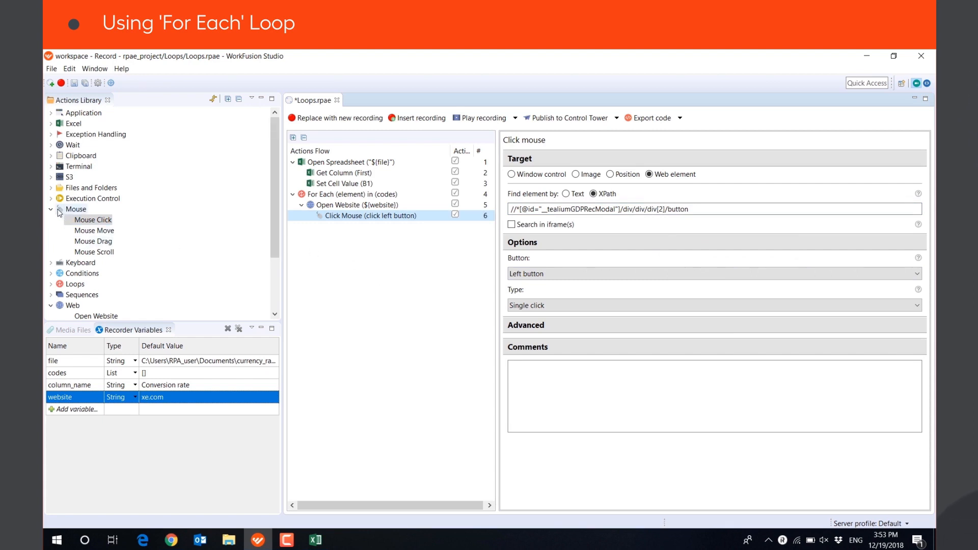
- Wrap the privacy-popup Click Mouse step in the Exception Handling block's try branch
{"action": "left_click", "coordinate": [51, 134]}
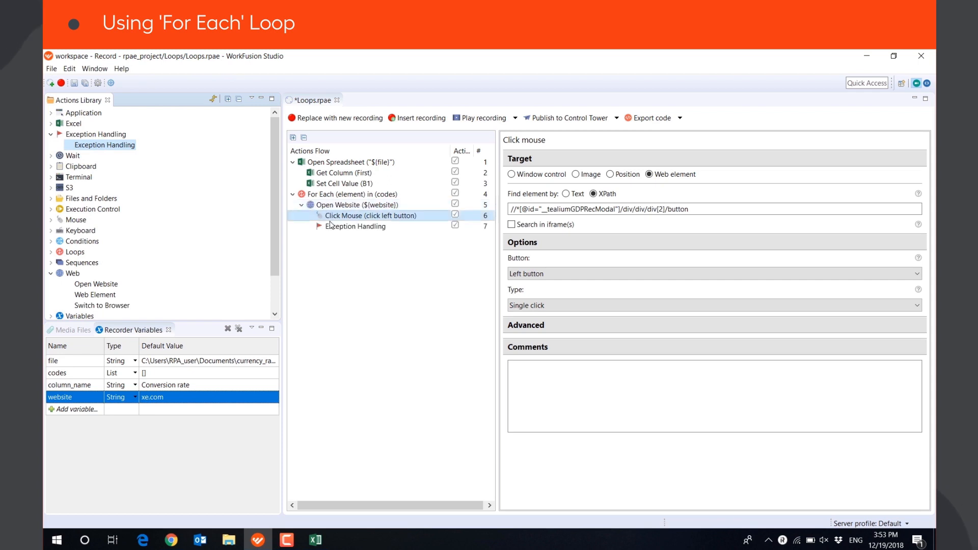
{"action": "left_click", "coordinate": [374, 226]}
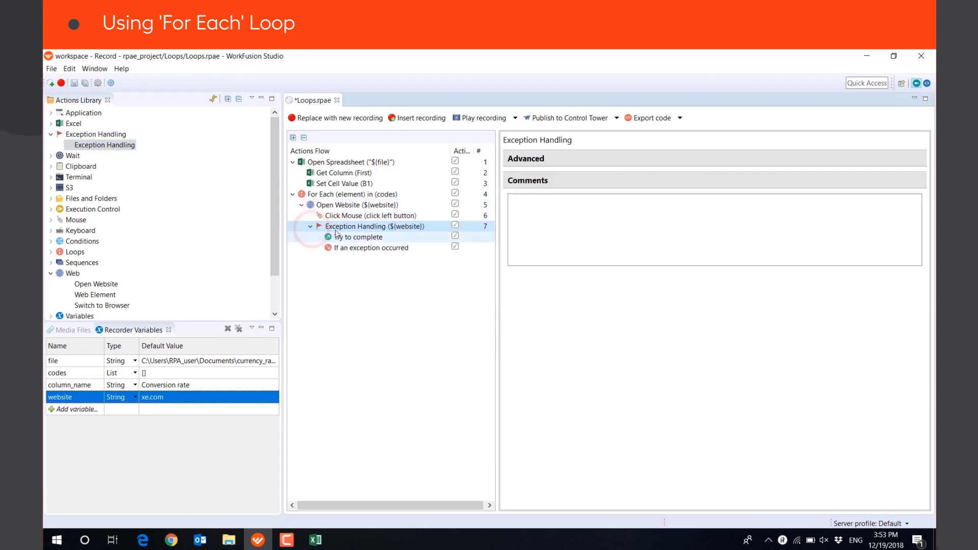
{"action": "left_click", "coordinate": [371, 215]}
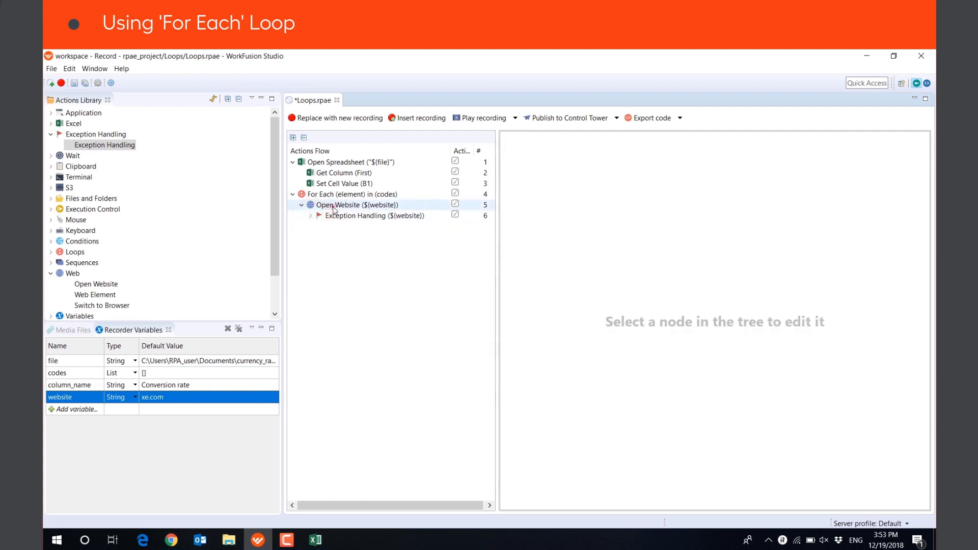
{"action": "left_click", "coordinate": [356, 205]}
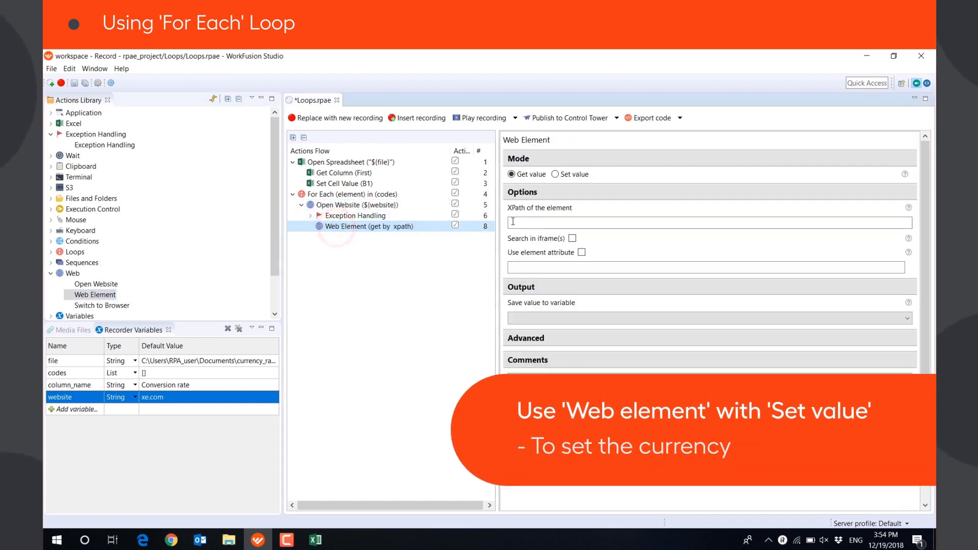
- Make the Web Element step set its value from the loop's element variable
{"action": "left_click", "coordinate": [556, 174]}
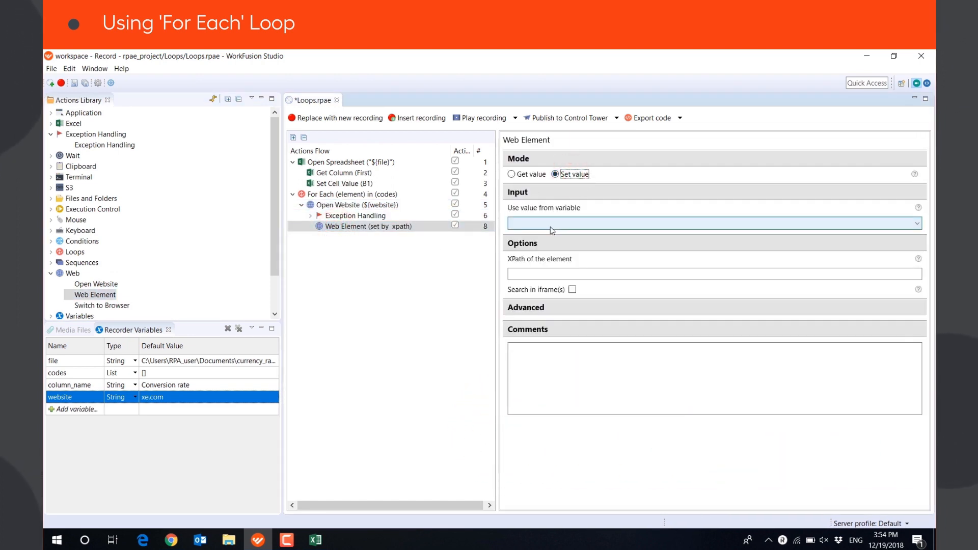
{"action": "left_click", "coordinate": [712, 223]}
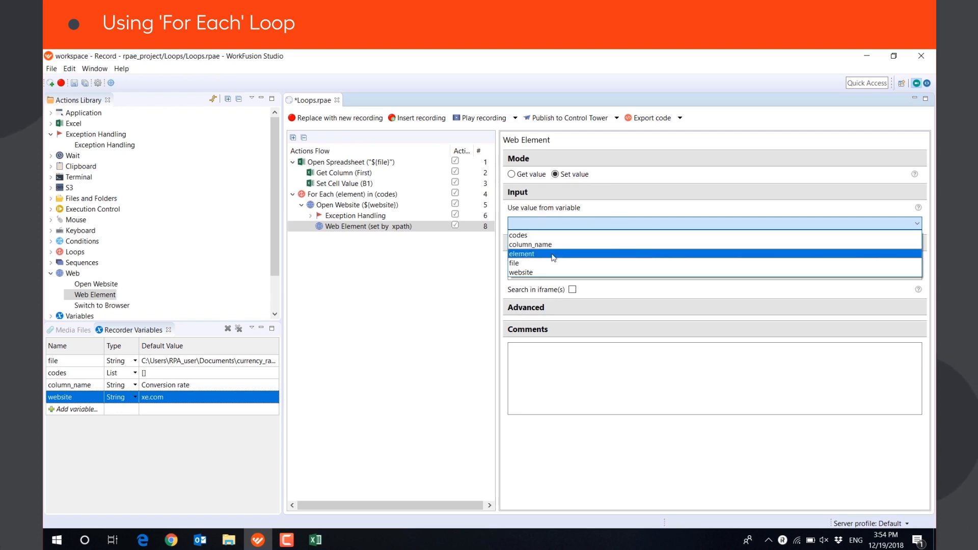
{"action": "left_click", "coordinate": [522, 253]}
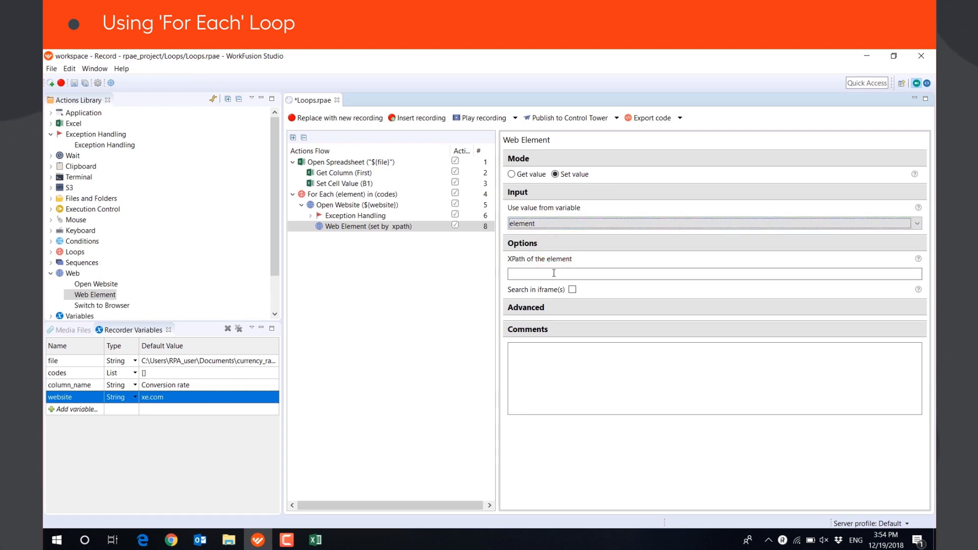
{"action": "left_click", "coordinate": [553, 273]}
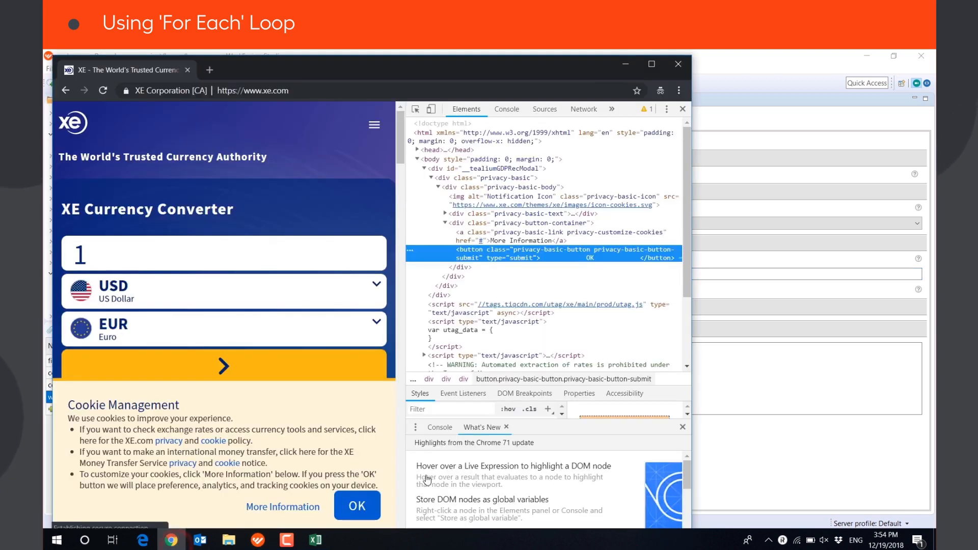
- Inspect the From currency field on xe.com to find its XPath
{"action": "left_click", "coordinate": [681, 109]}
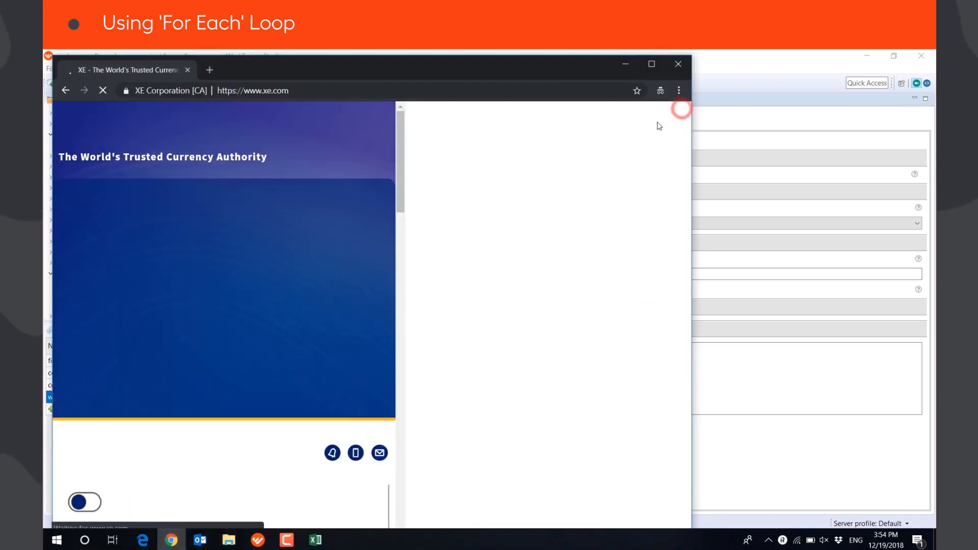
{"action": "right_click", "coordinate": [330, 335]}
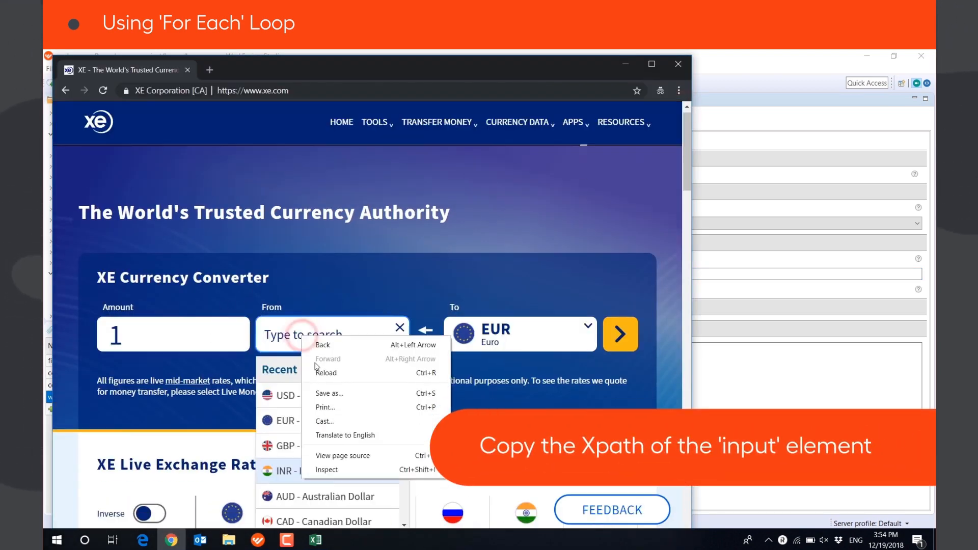
{"action": "left_click", "coordinate": [326, 470]}
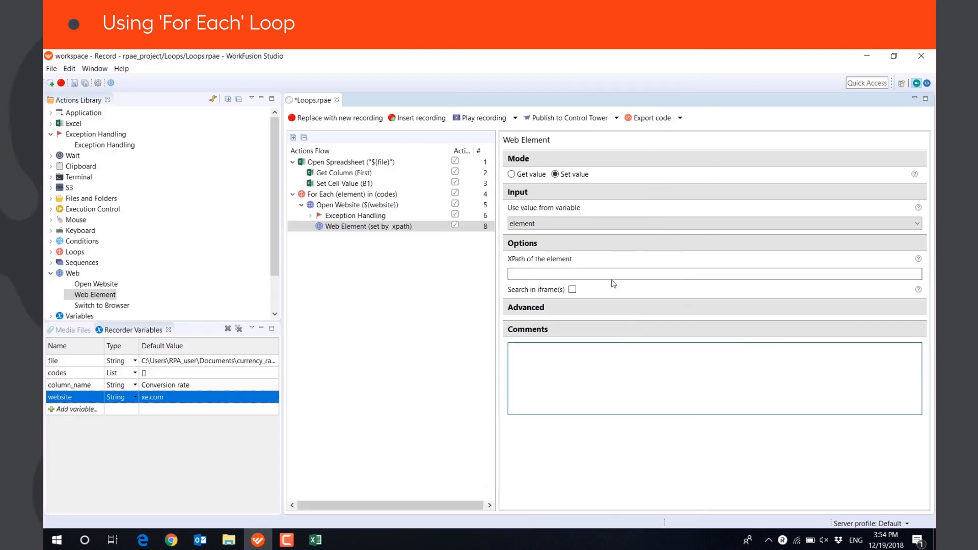
{"action": "type", "text": "//*[@id=\"from\"]"}
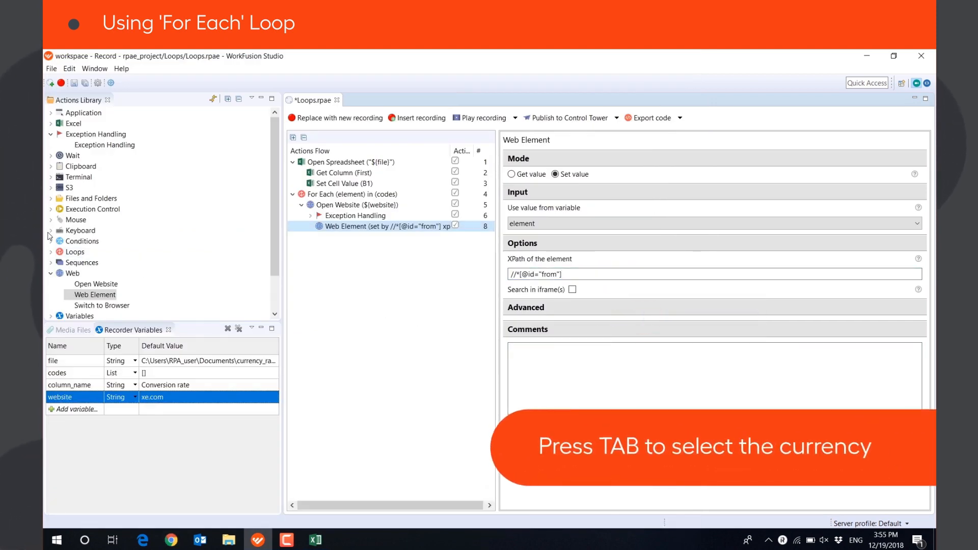
{"action": "key", "text": "tab"}
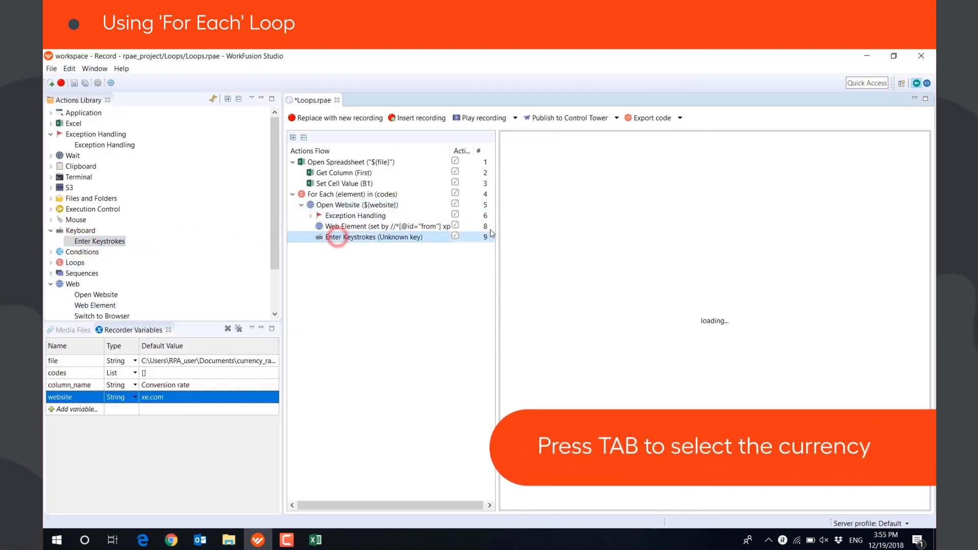
{"action": "double_click", "coordinate": [375, 238]}
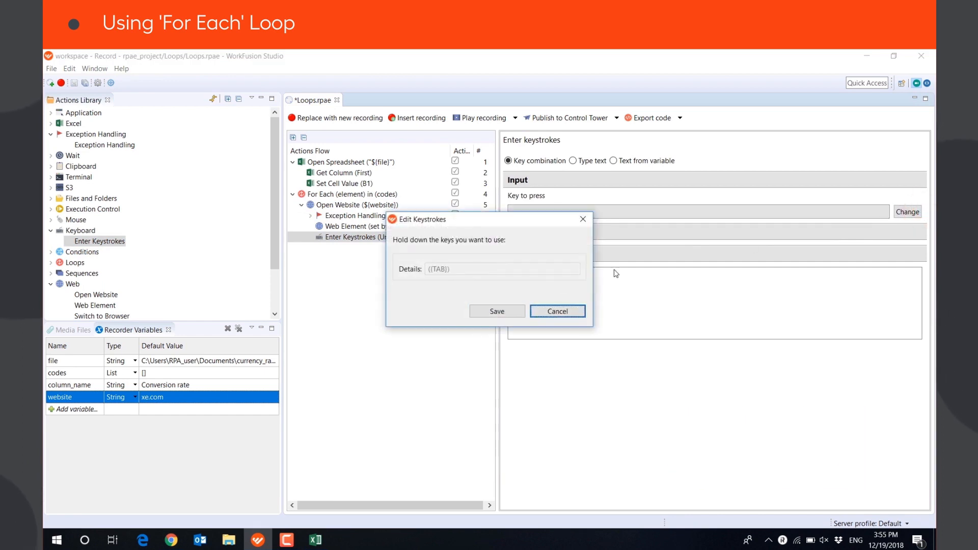
{"action": "left_click", "coordinate": [496, 312]}
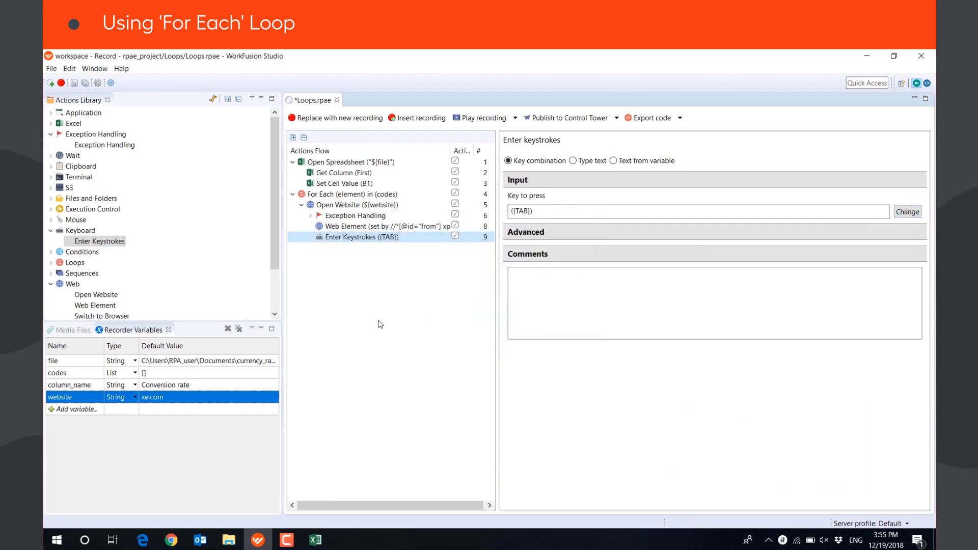
{"action": "mouse_move", "coordinate": [96, 305]}
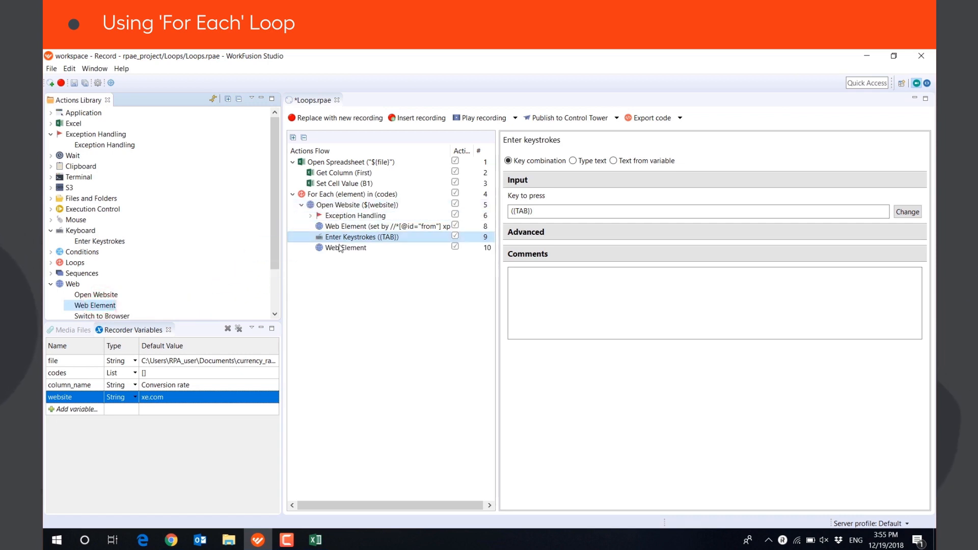
- Create String variable usdollar = USD, feed it to the second Web Element, and fetch the To field's XPath
{"action": "left_click", "coordinate": [345, 248]}
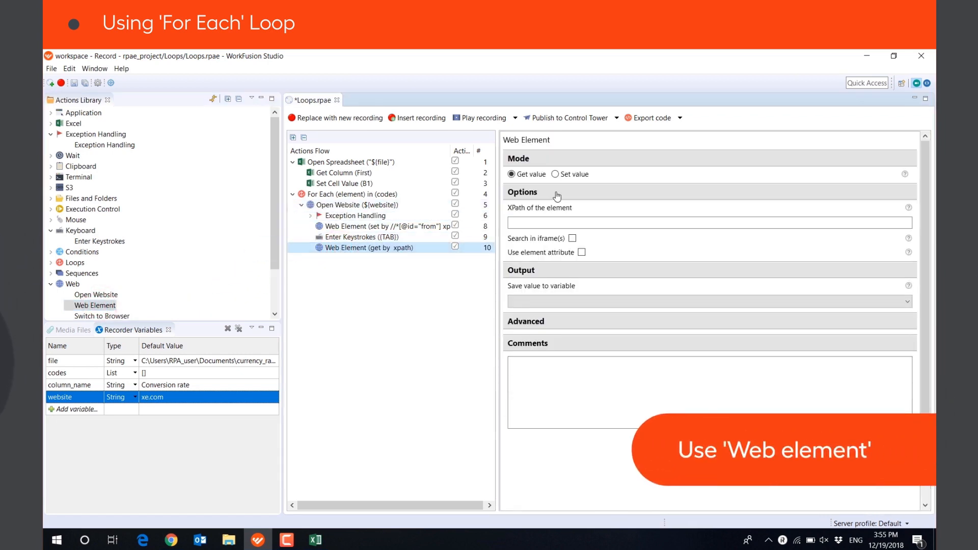
{"action": "left_click", "coordinate": [555, 174]}
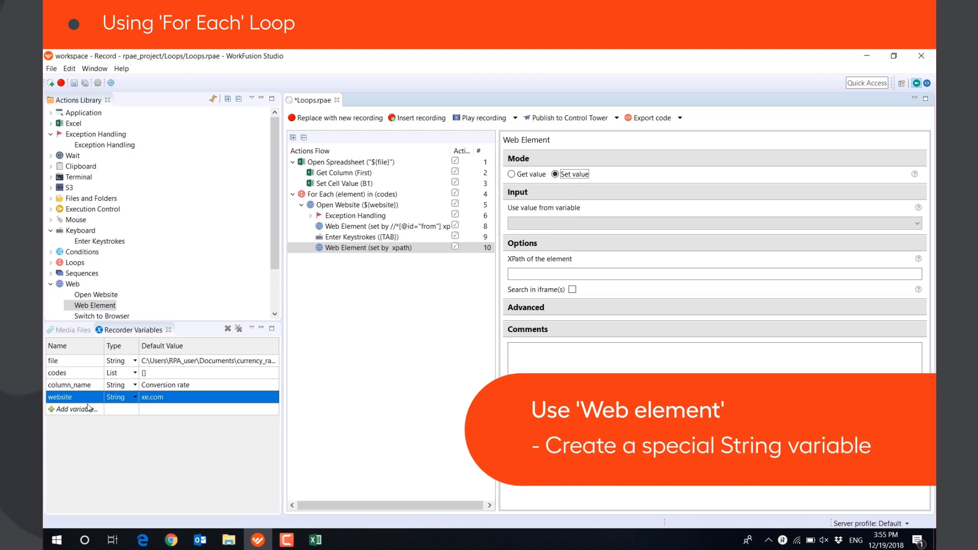
{"action": "type", "text": "usdollo"}
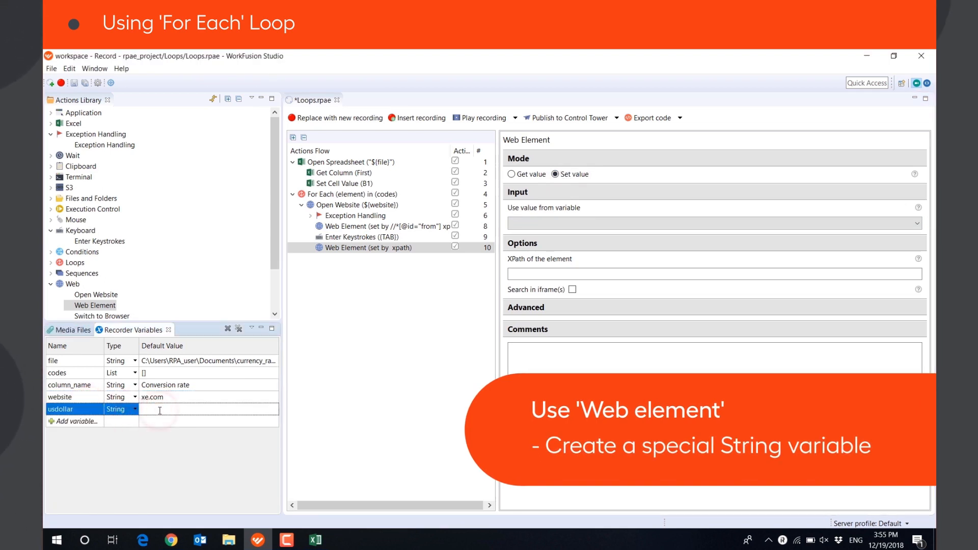
{"action": "type", "text": "USD"}
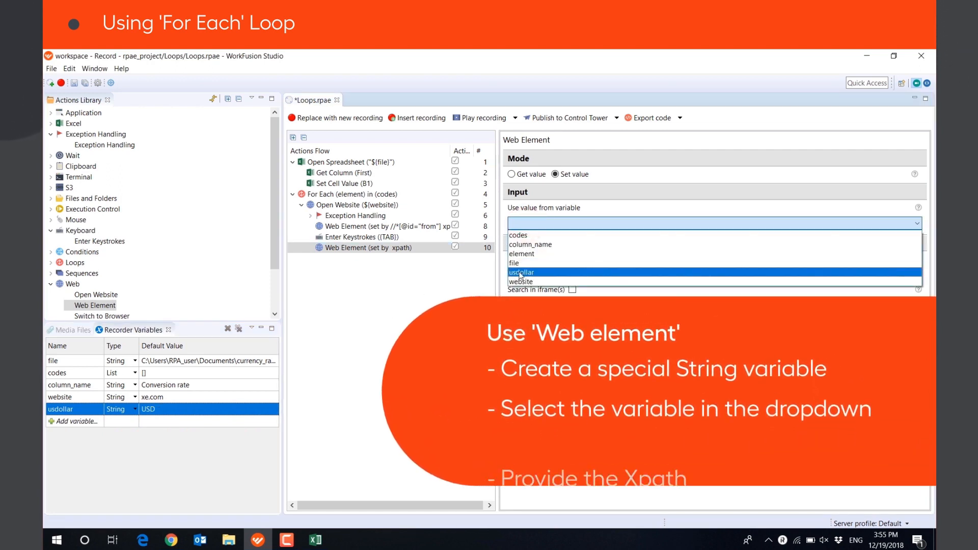
{"action": "left_click", "coordinate": [520, 273]}
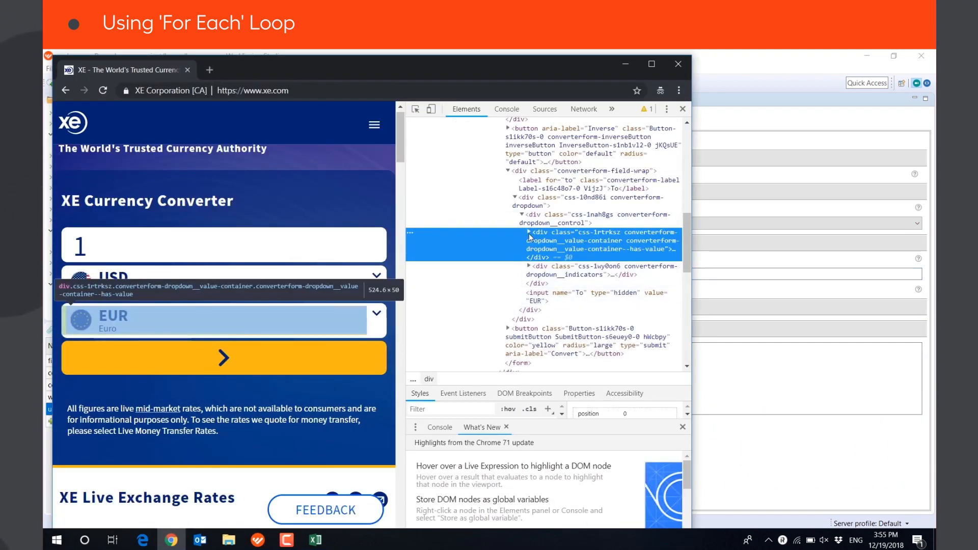
{"action": "right_click", "coordinate": [599, 243]}
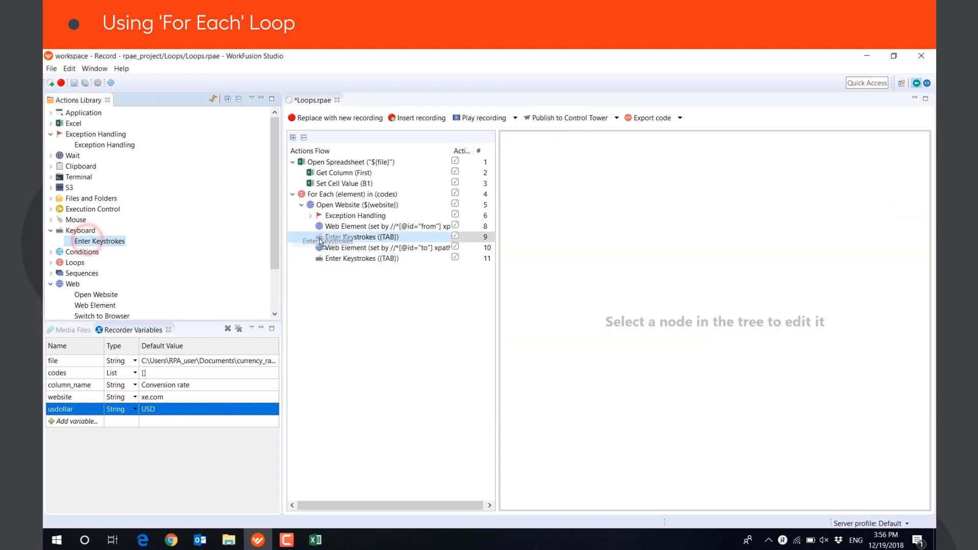
- Add a keystroke step that presses Enter and a Web Element step set to Get value
{"action": "left_click", "coordinate": [907, 211]}
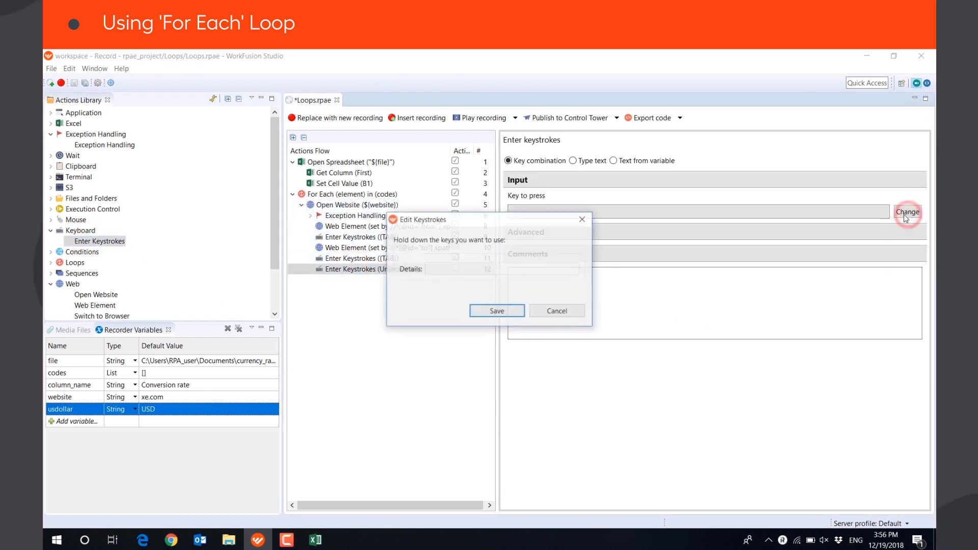
{"action": "left_click", "coordinate": [496, 310]}
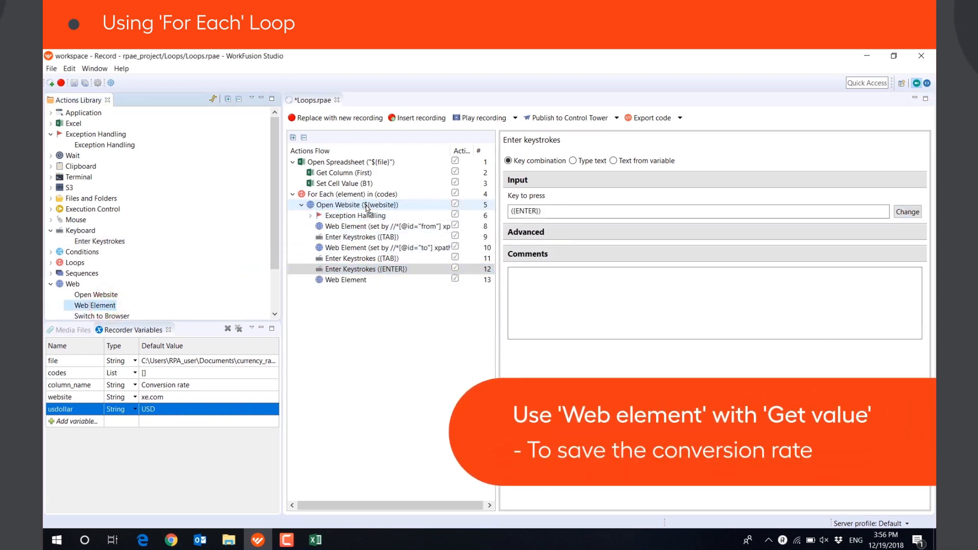
{"action": "left_click", "coordinate": [344, 279]}
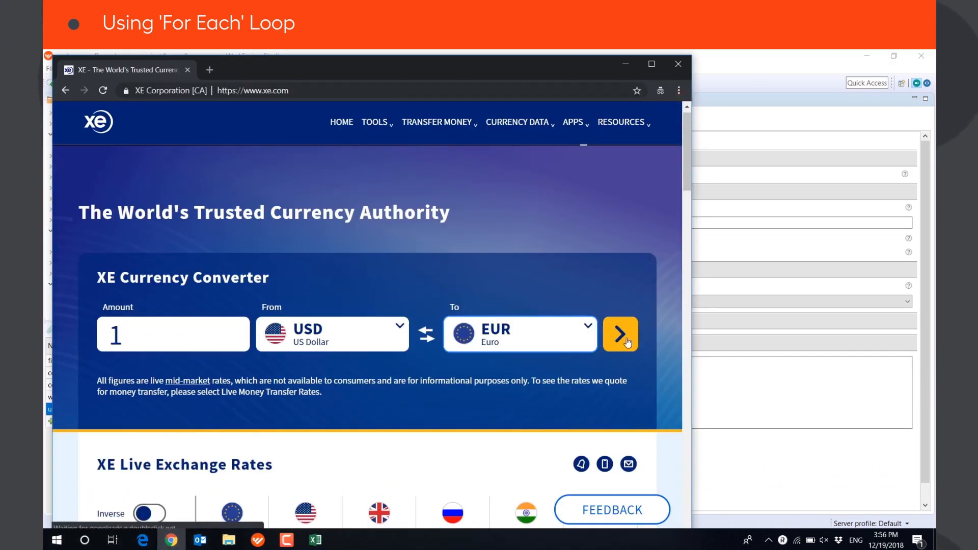
- Convert USD to EUR on xe.com and inspect the element holding the rate 0.877403
{"action": "left_click", "coordinate": [619, 334]}
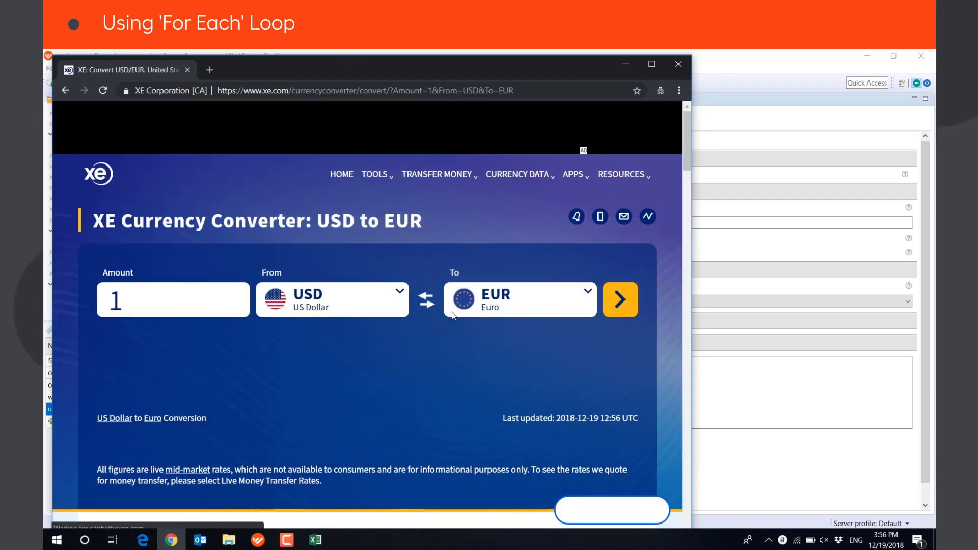
{"action": "right_click", "coordinate": [350, 368]}
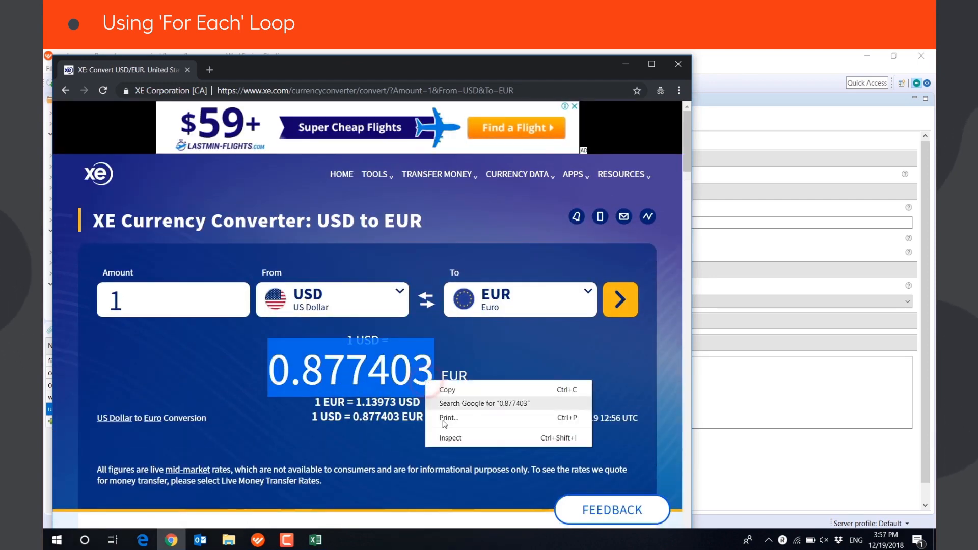
{"action": "left_click", "coordinate": [449, 437]}
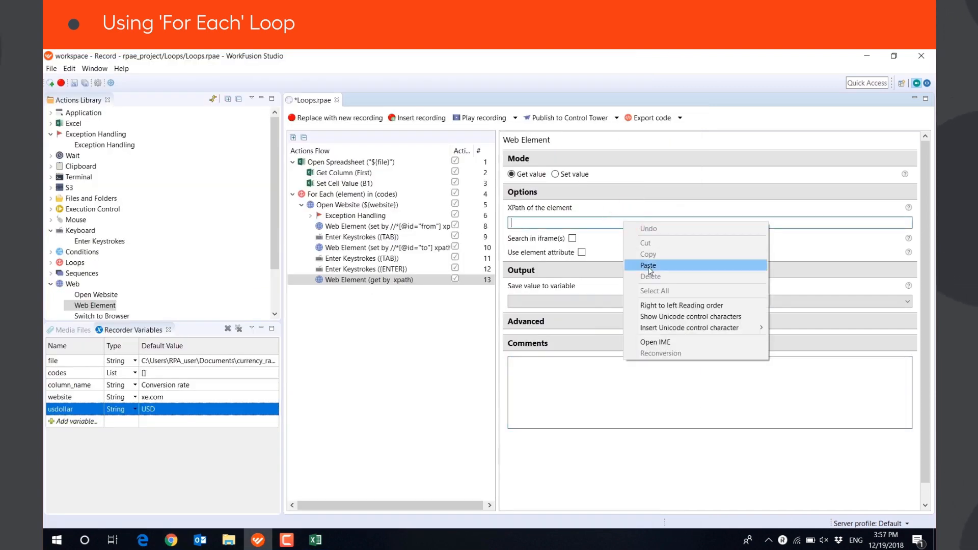
- Paste the copied converter-rate XPath into the Get value step
{"action": "left_click", "coordinate": [648, 265]}
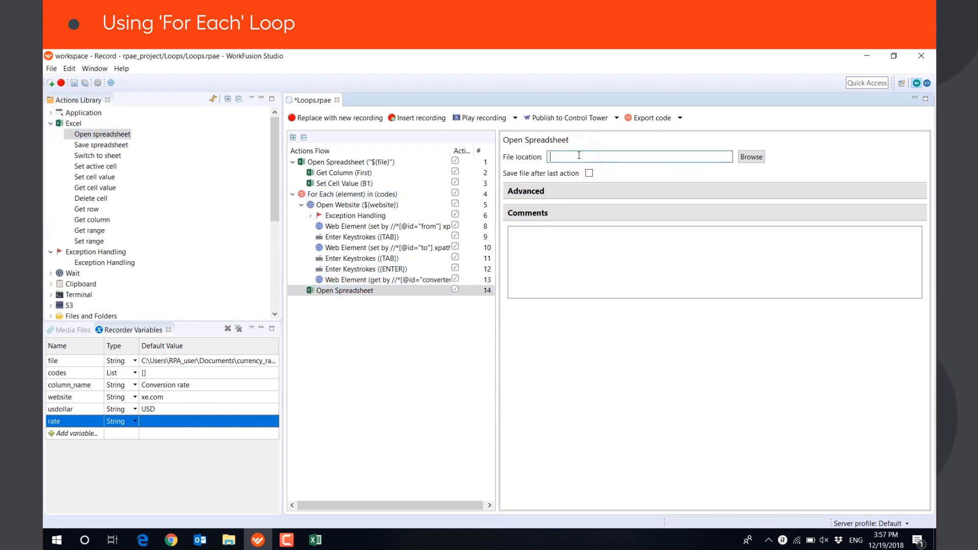
- Set Open Spreadsheet to ${file} with Save file after last action ticked
{"action": "type", "text": "${file}"}
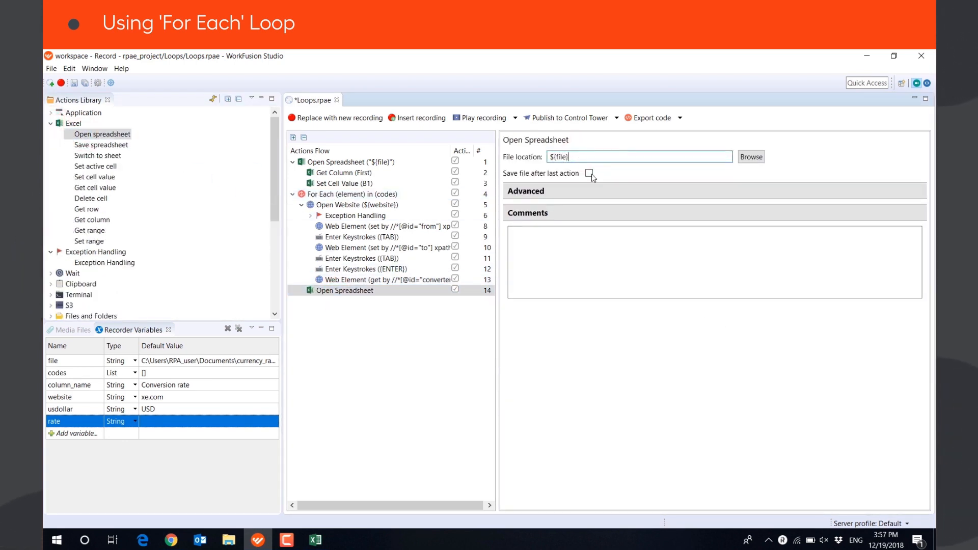
{"action": "left_click", "coordinate": [587, 173]}
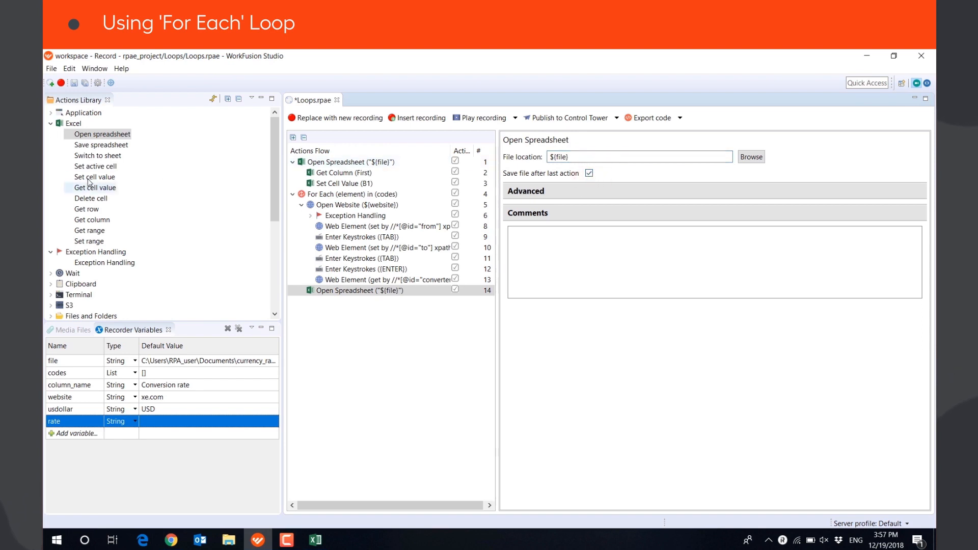
- Add a Set Cell Value step writing rate into the cell below
{"action": "left_click", "coordinate": [359, 290]}
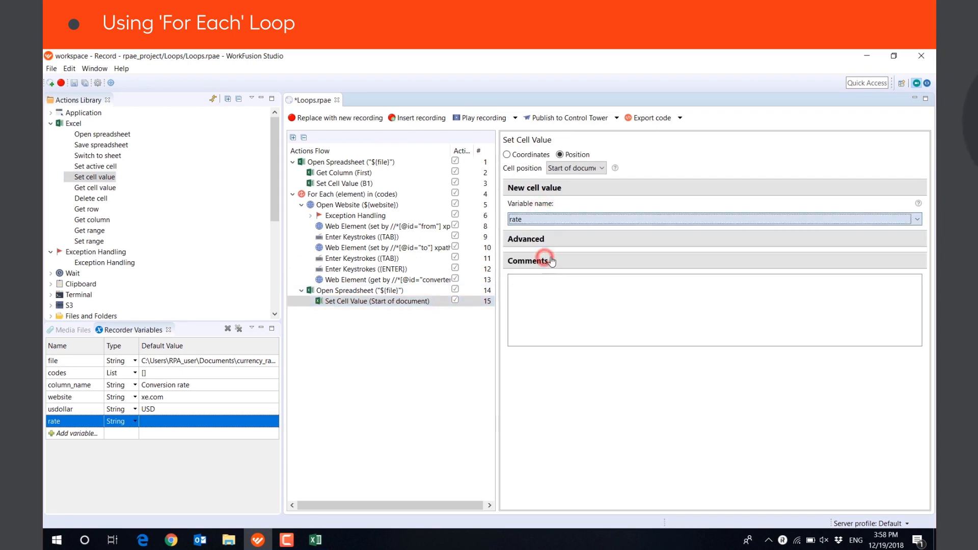
{"action": "left_click", "coordinate": [573, 168]}
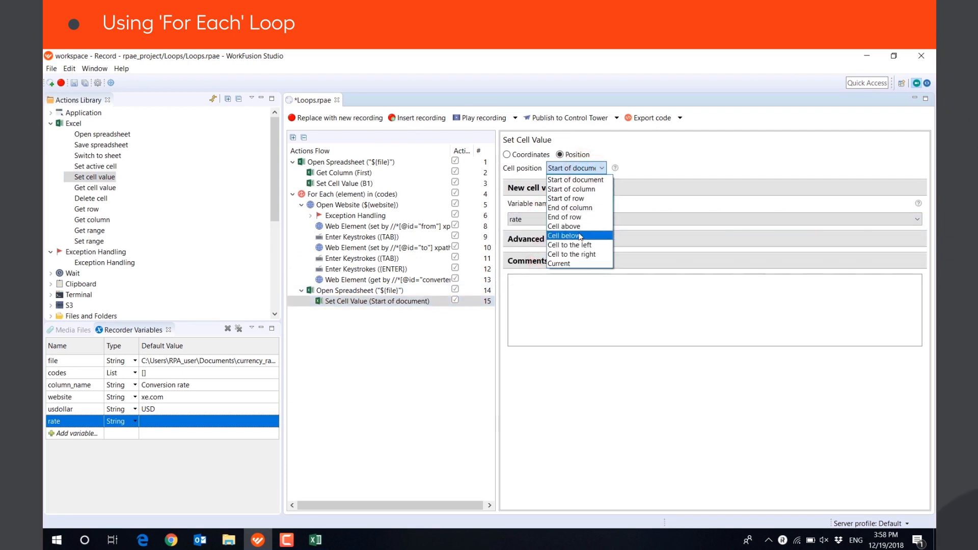
{"action": "left_click", "coordinate": [563, 236]}
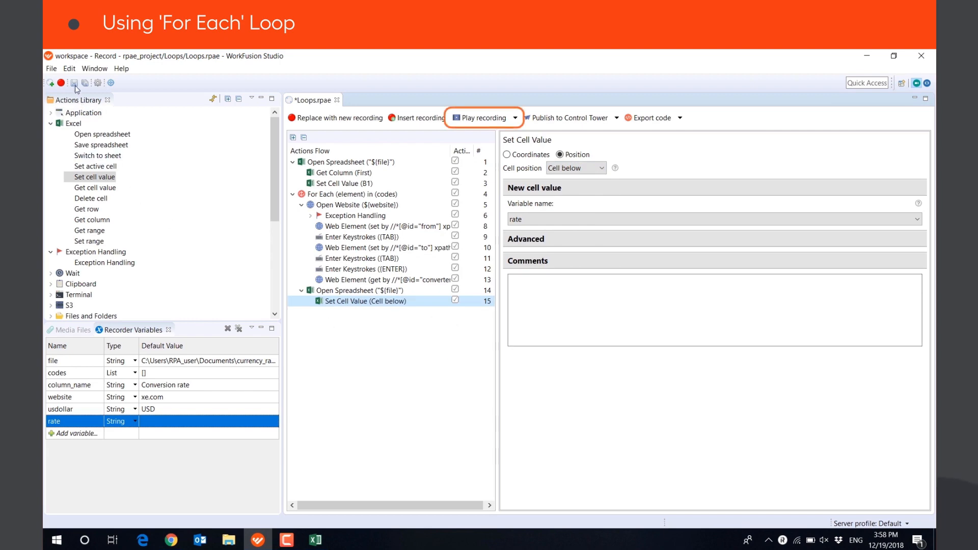
- Play the whole recording so the bot converts each currency code on xe.com
{"action": "left_click", "coordinate": [481, 117]}
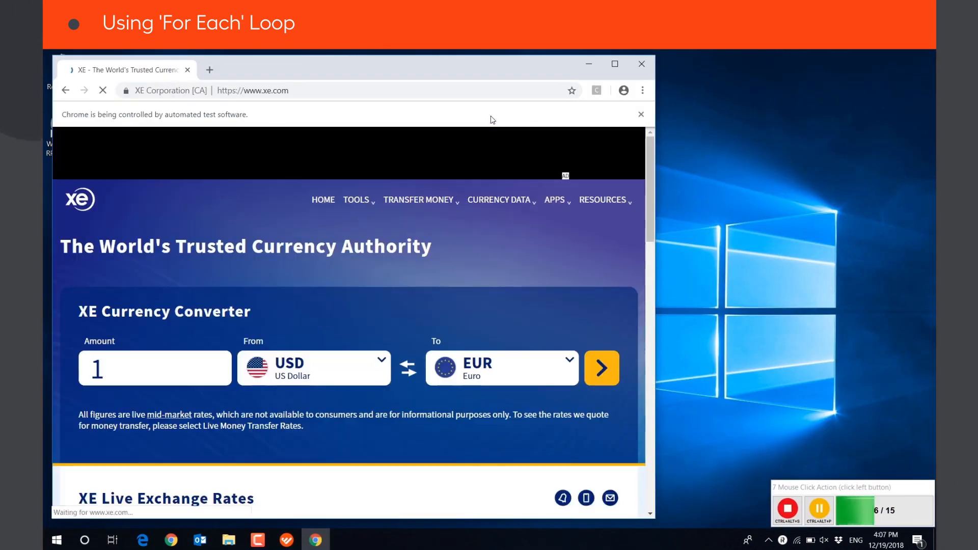
{"action": "left_click", "coordinate": [601, 368]}
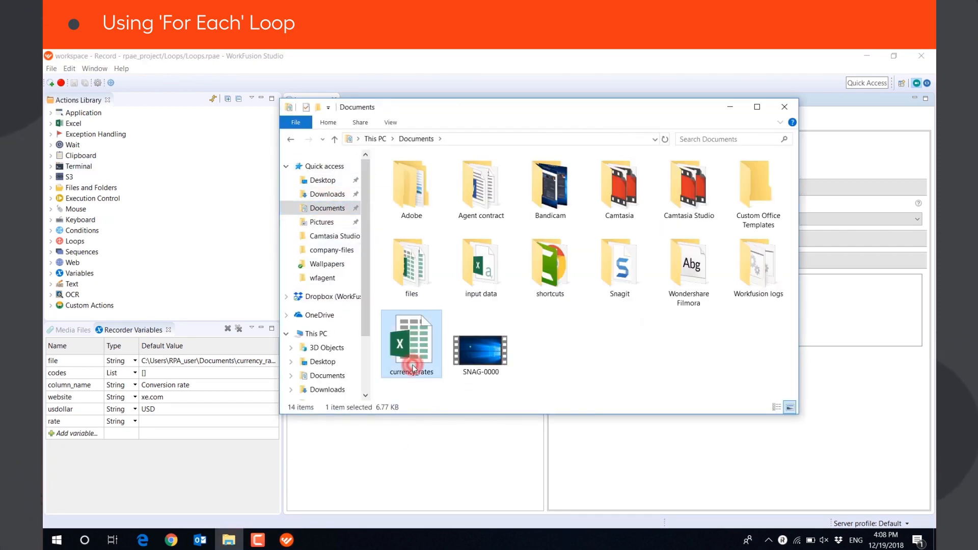
- Open currency_rates in Excel and select column B showing EUR, AUD and CAD rates
{"action": "double_click", "coordinate": [410, 343]}
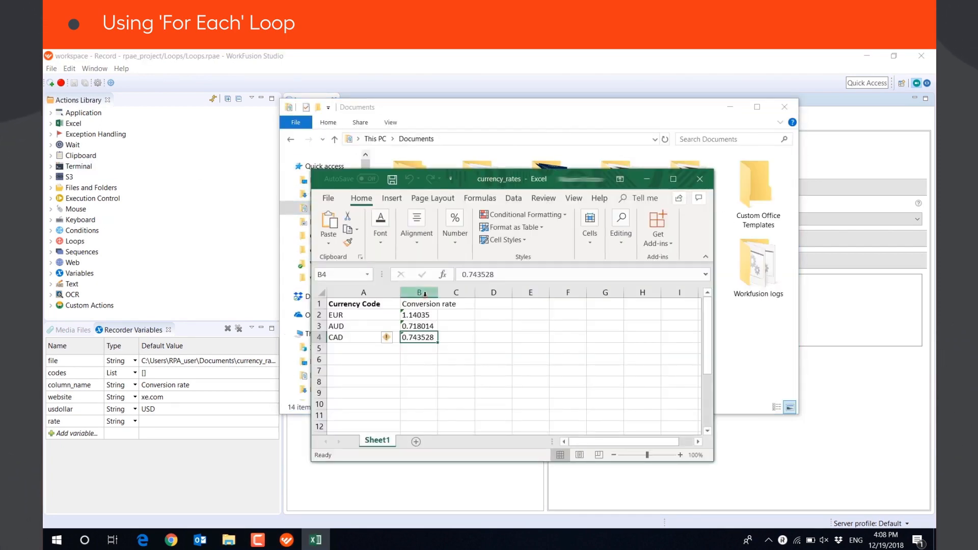
{"action": "left_click", "coordinate": [419, 293]}
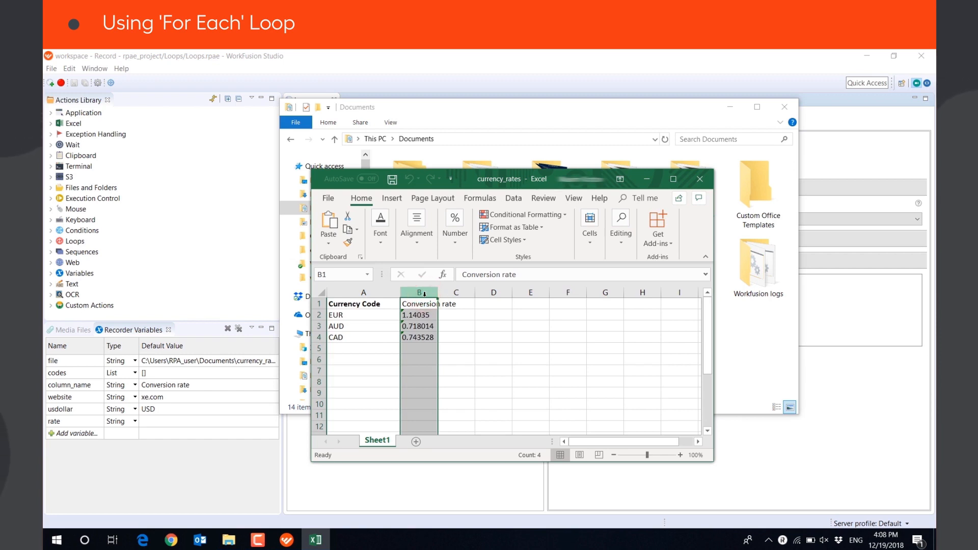